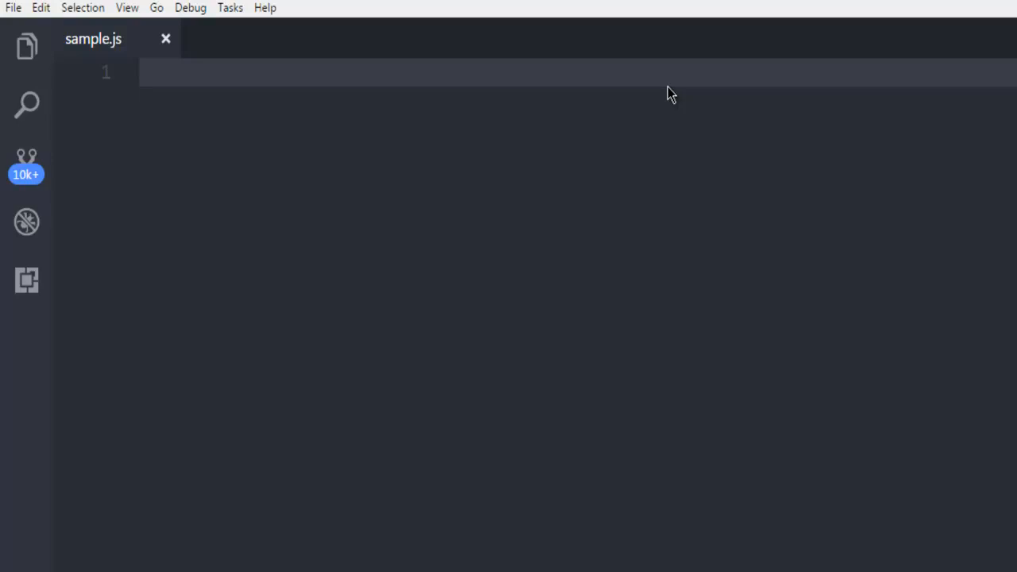
pyautogui.moveTo(639, 79)
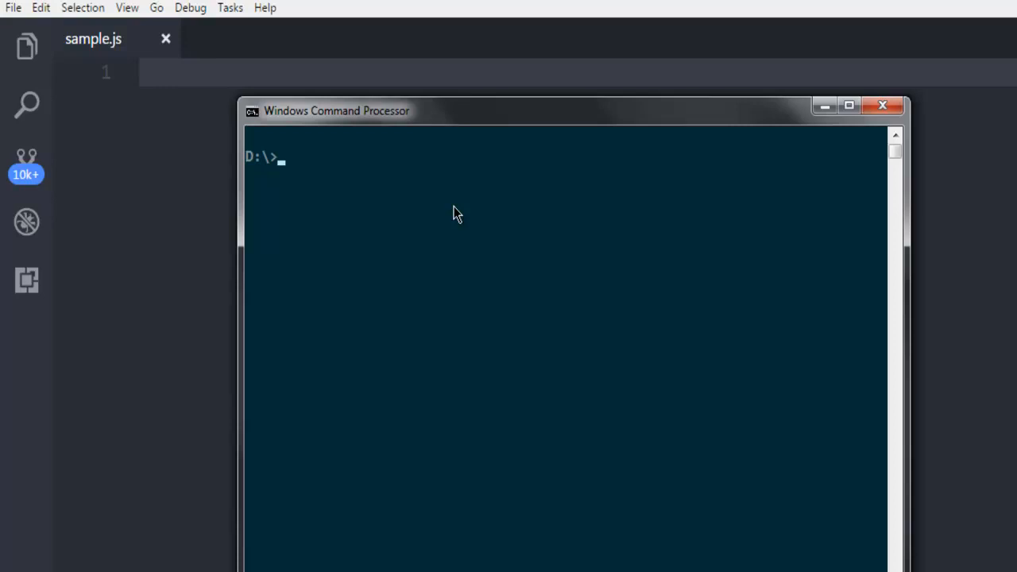
pyautogui.write('node')
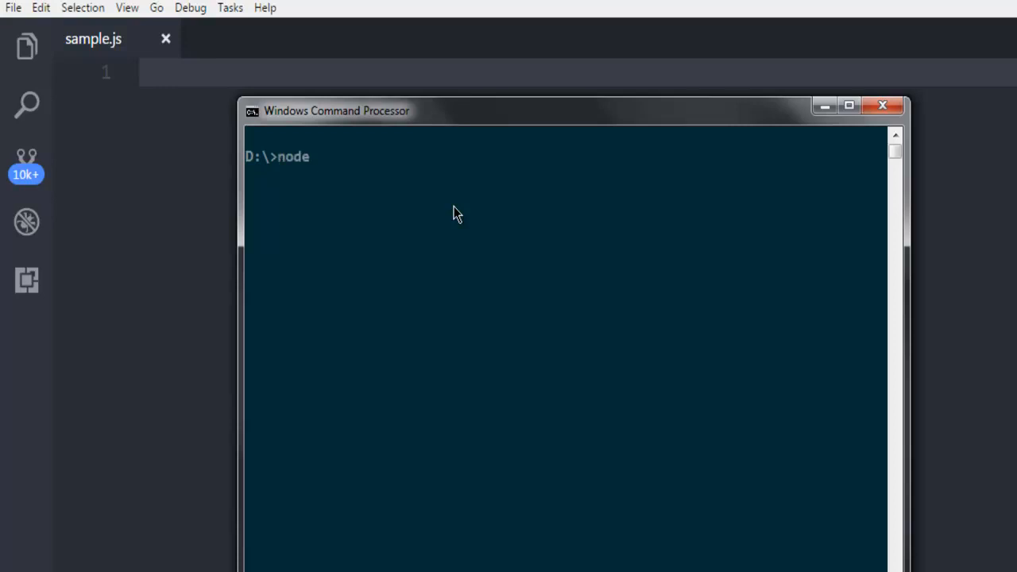
pyautogui.write('--')
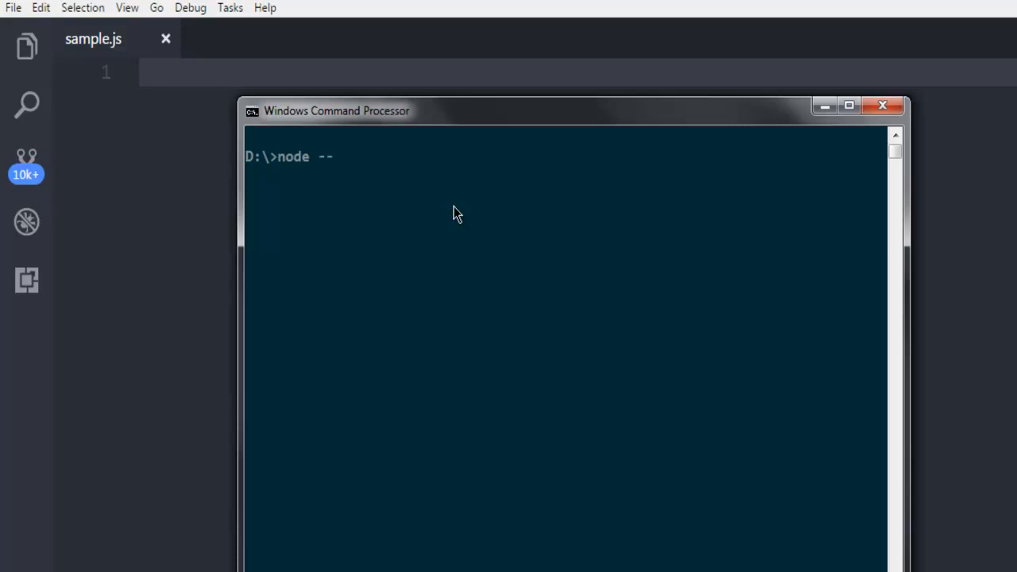
pyautogui.write('v')
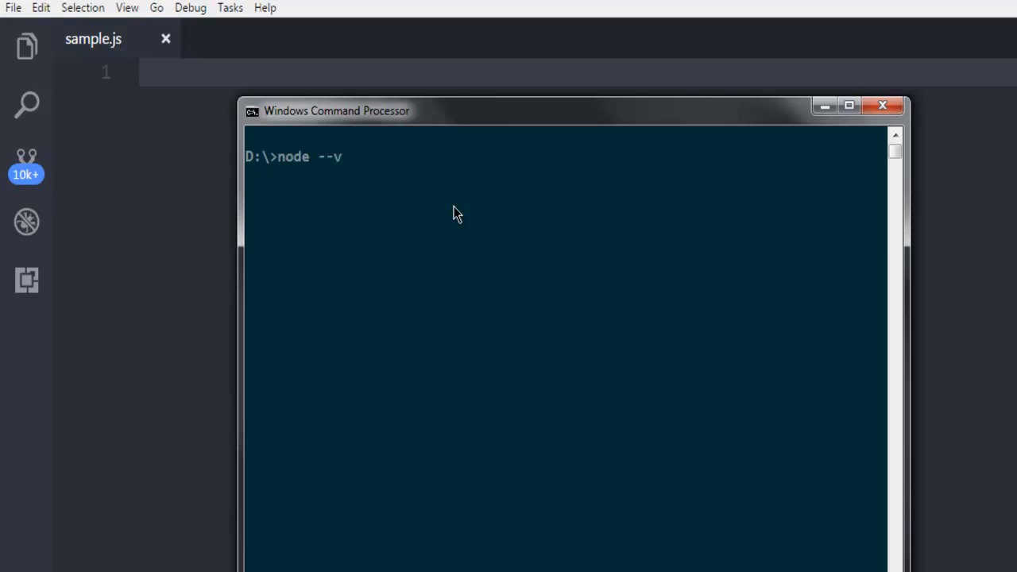
pyautogui.write('ersion')
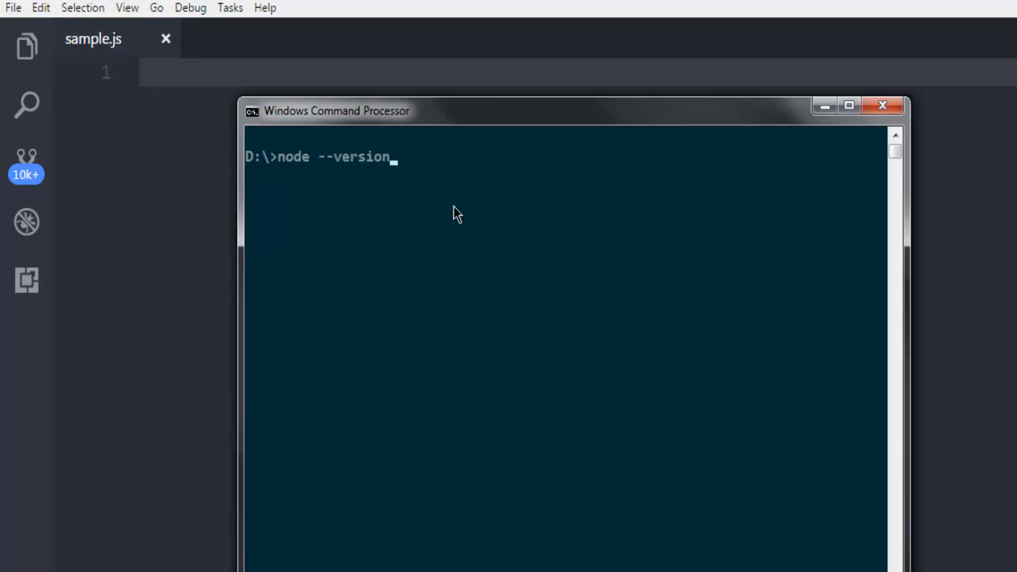
pyautogui.press('Return')
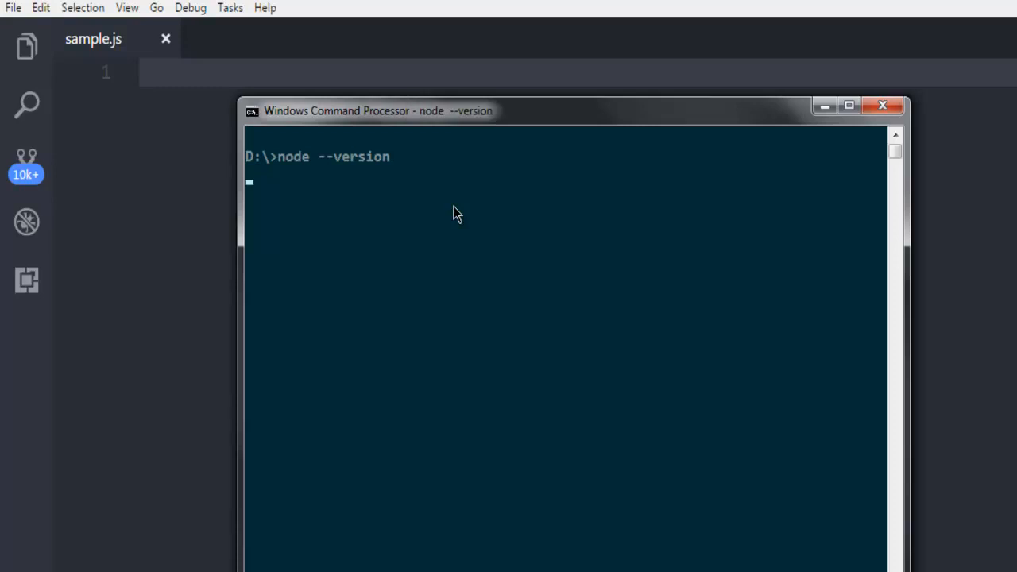
pyautogui.press('Return')
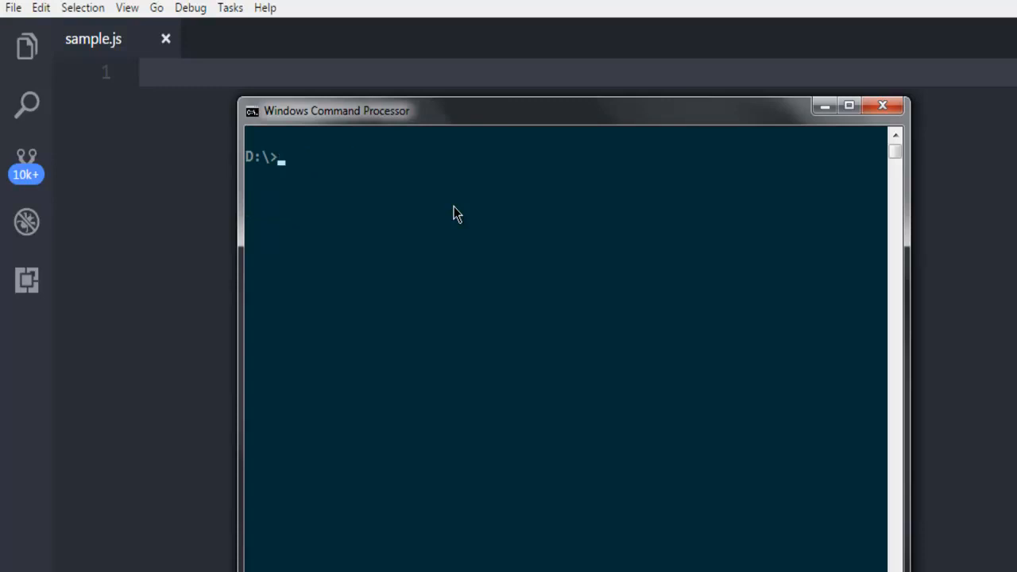
# Run npm install -g express to add Express globally, then close the Command Prompt.
pyautogui.write('npm')
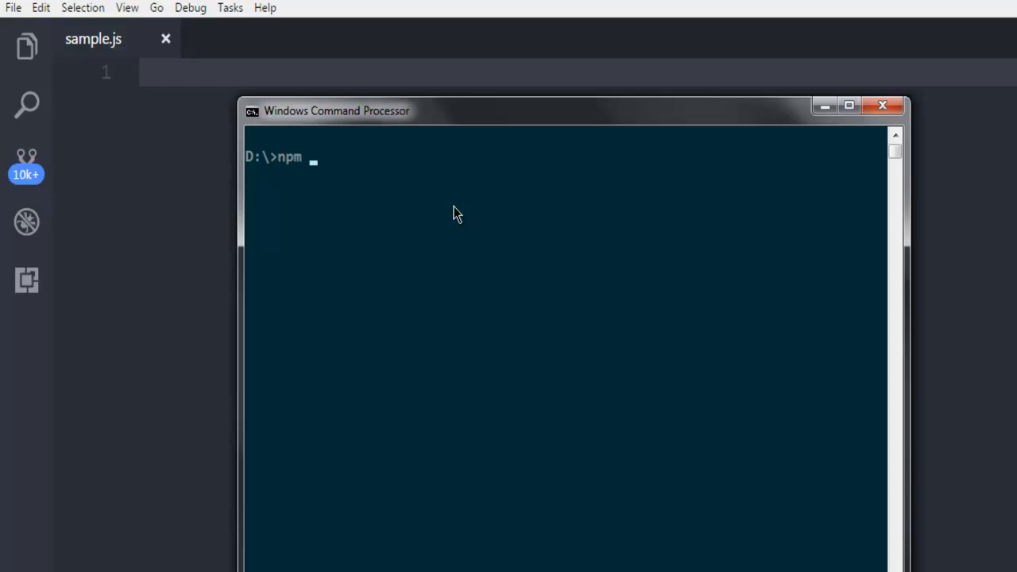
pyautogui.write('install')
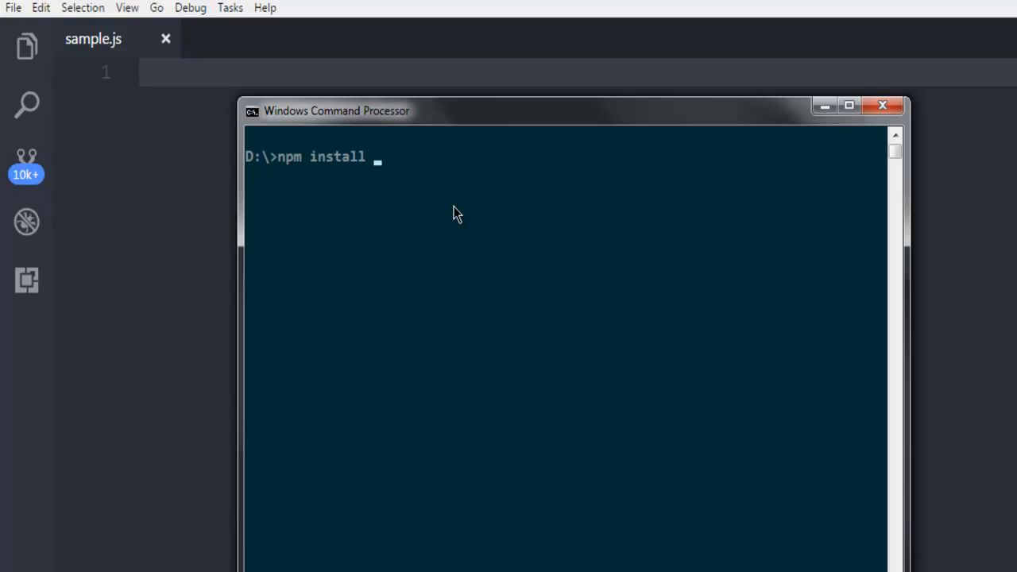
pyautogui.write('-g')
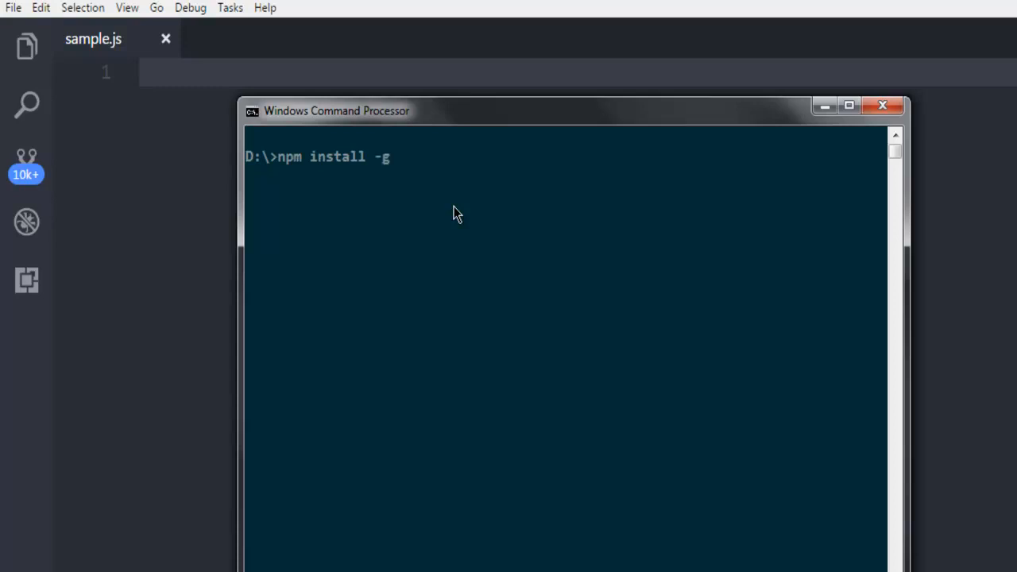
pyautogui.write('express')
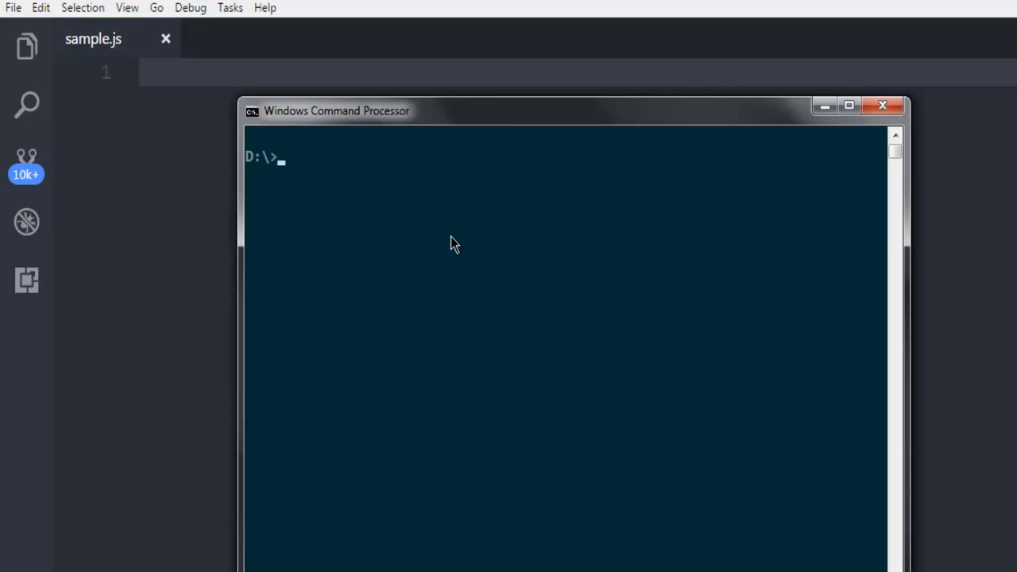
pyautogui.click(882, 105)
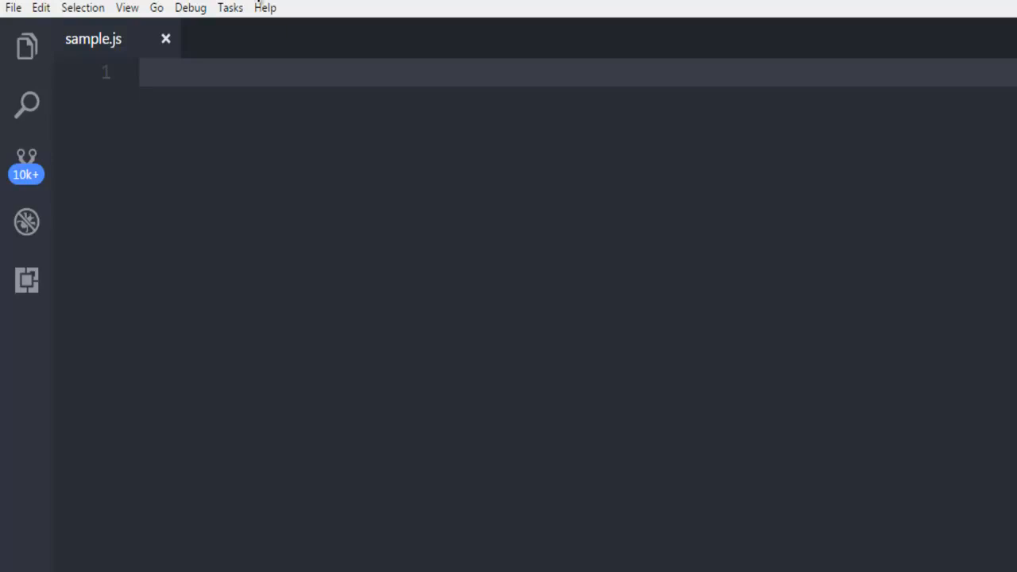
pyautogui.moveTo(105, 55)
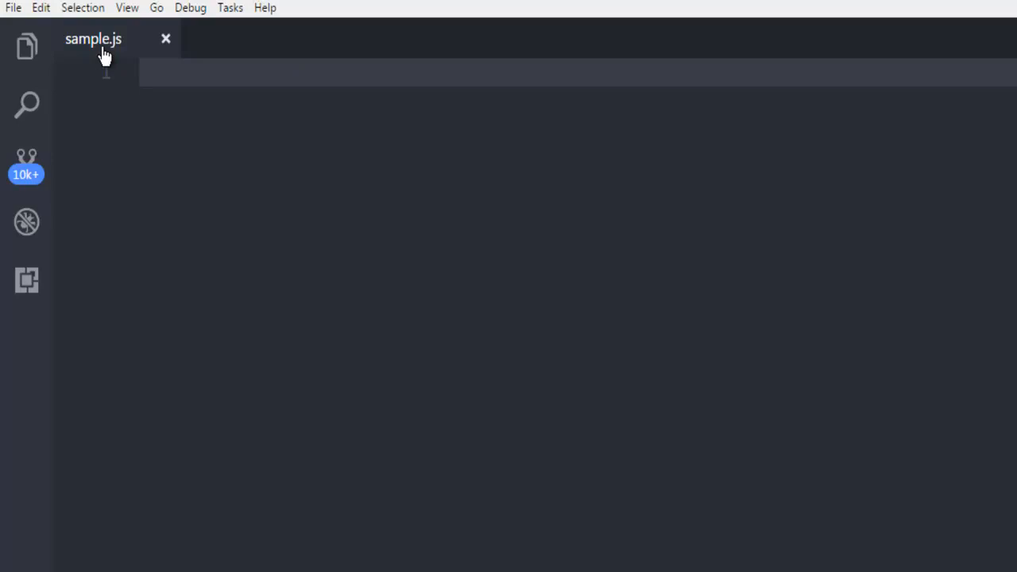
pyautogui.moveTo(119, 56)
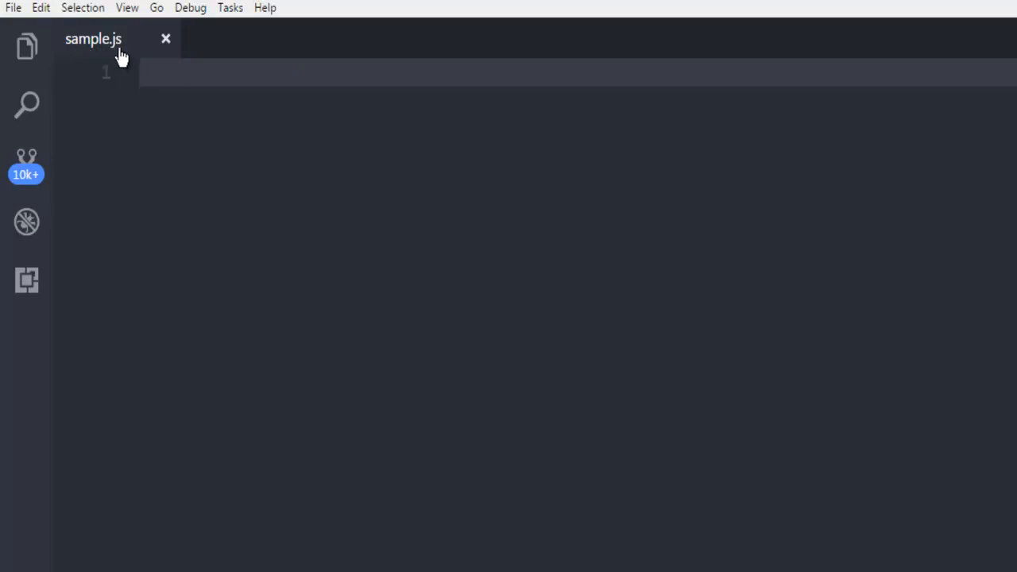
pyautogui.moveTo(227, 167)
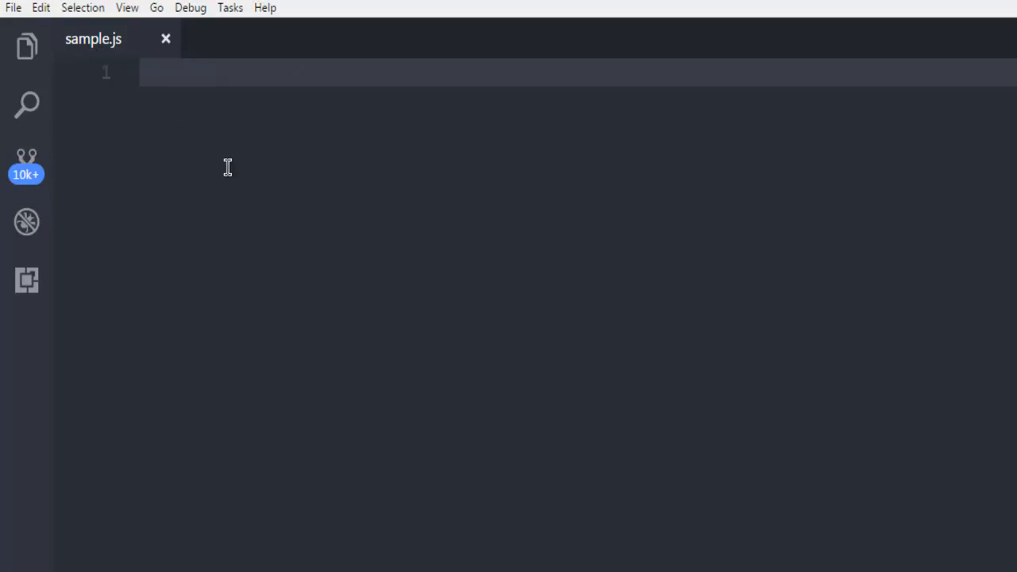
pyautogui.moveTo(277, 121)
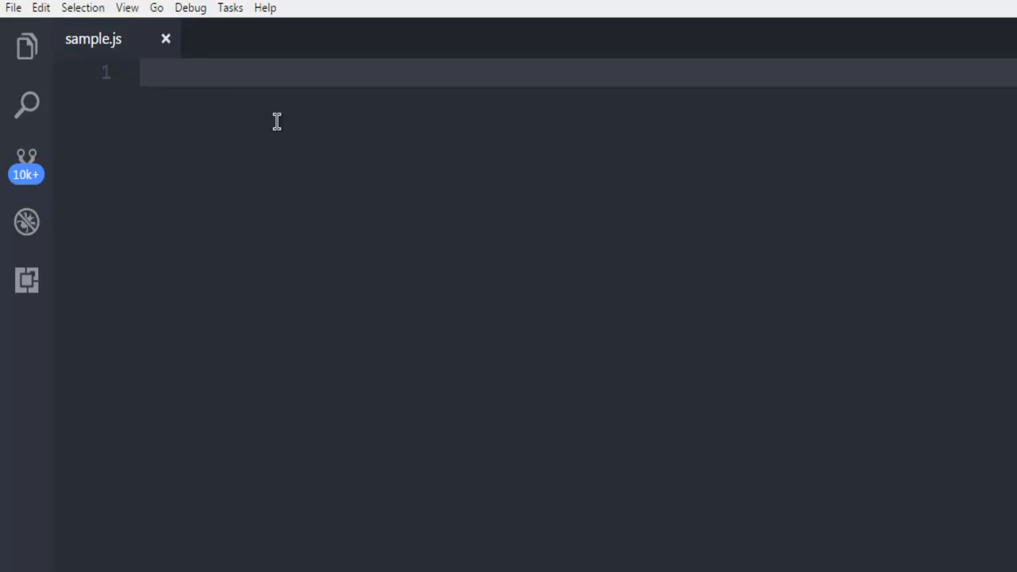
# Write const express = require('express') to import the Express module.
pyautogui.write('const e')
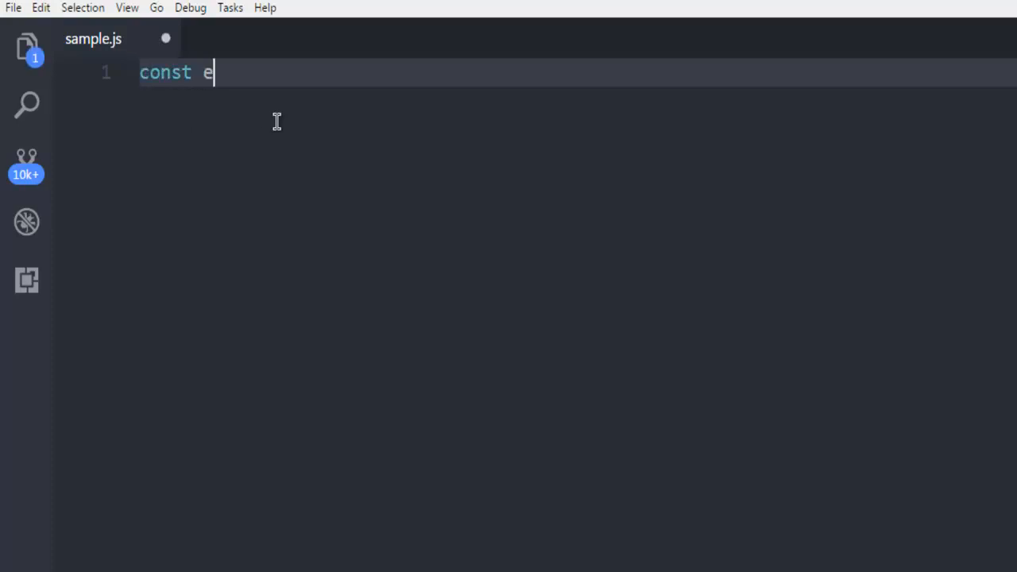
pyautogui.write('xpre')
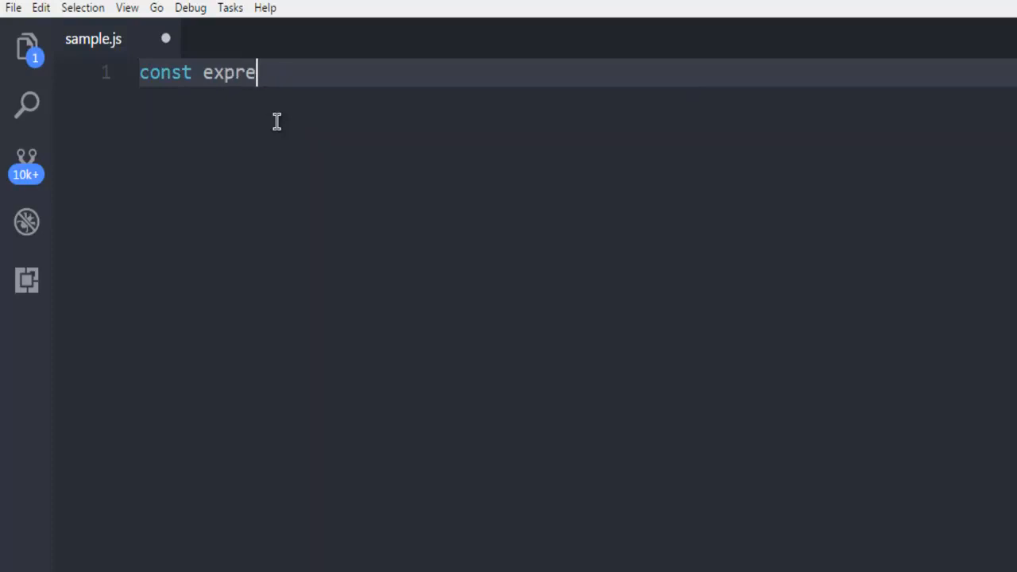
pyautogui.write('ss = re')
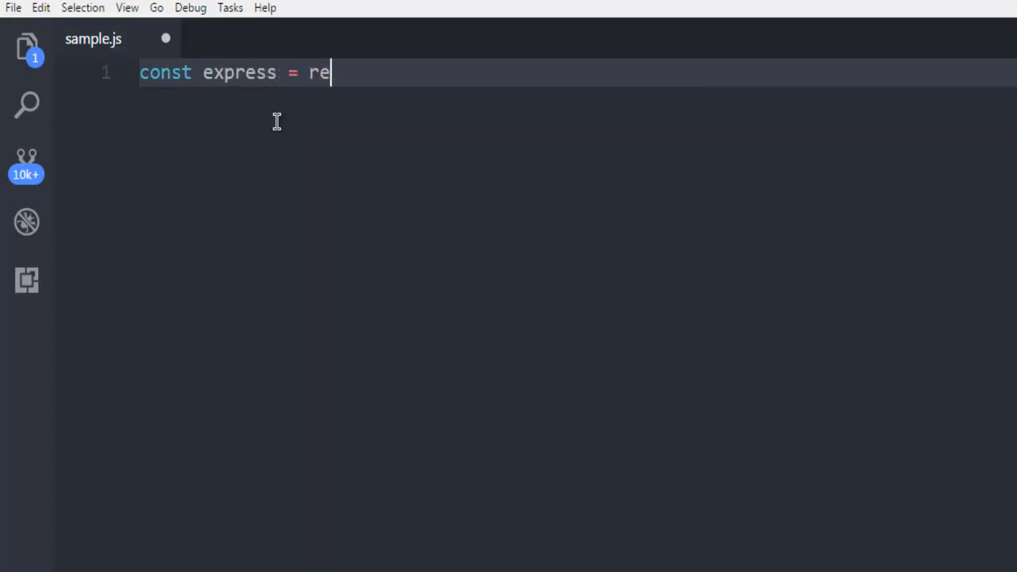
pyautogui.write('quire()')
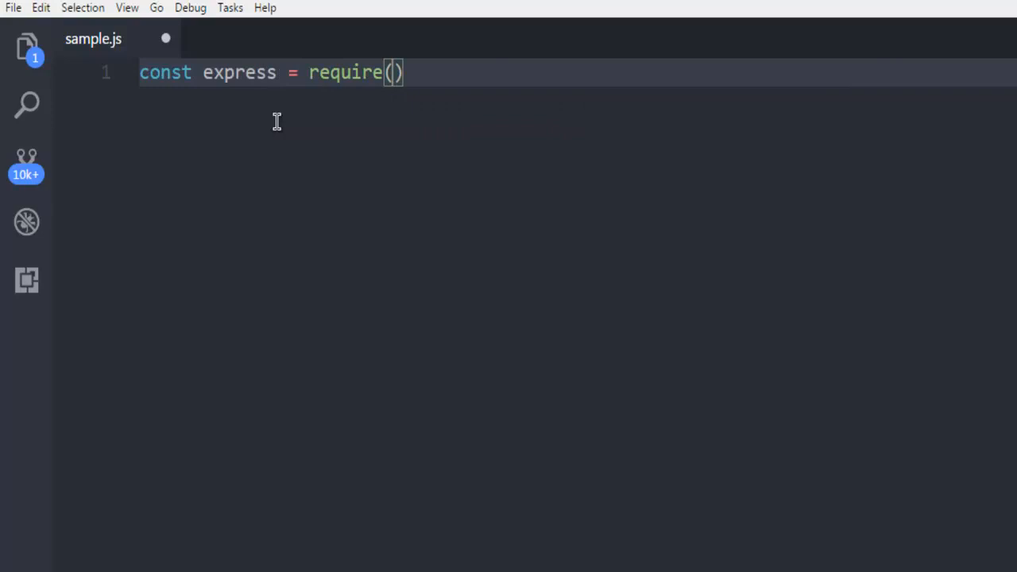
pyautogui.write("'exp'")
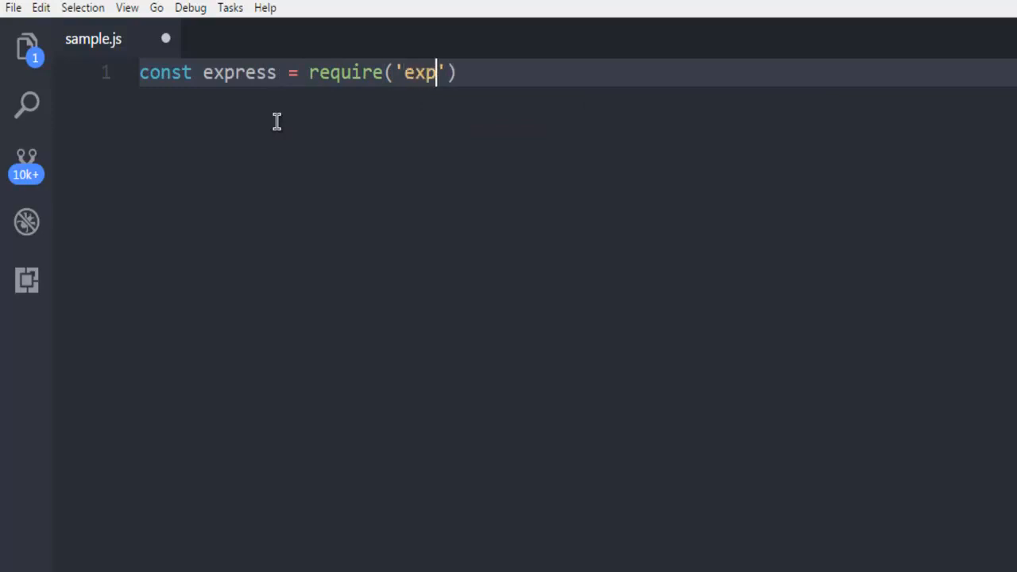
pyautogui.write('ress')
pyautogui.write('co')
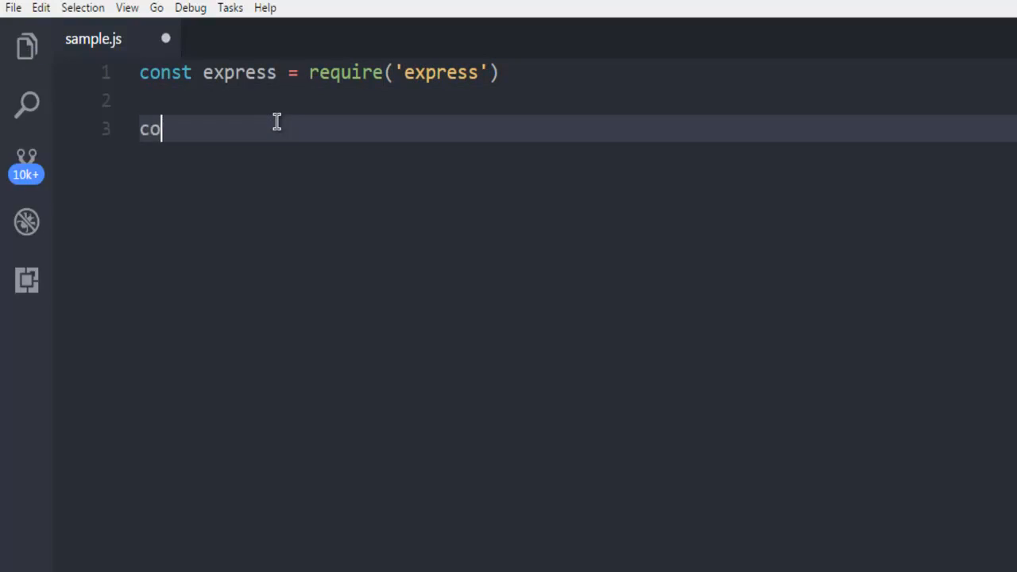
# Write const app = express() to create the app instance.
pyautogui.write('nst')
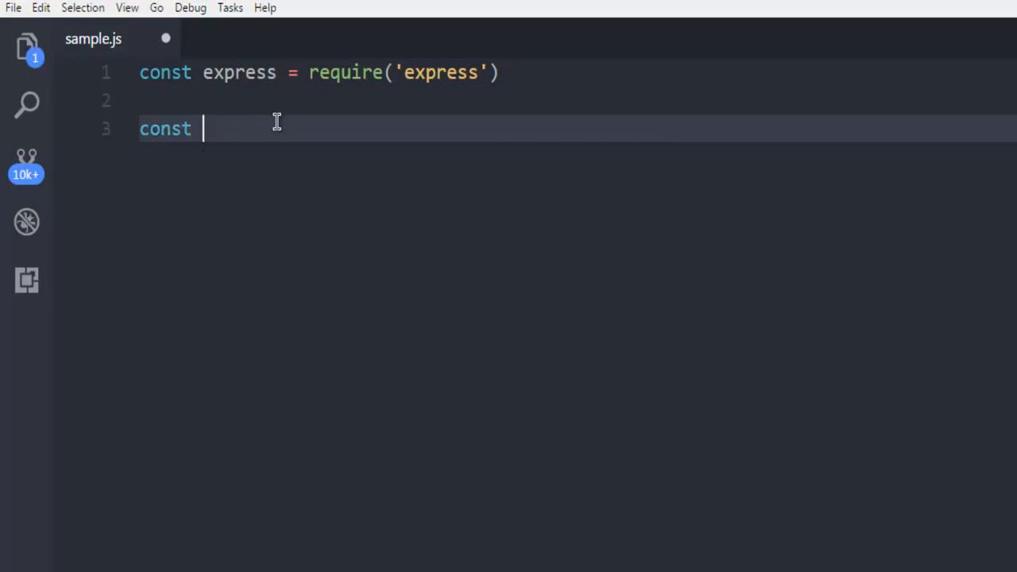
pyautogui.write('app =')
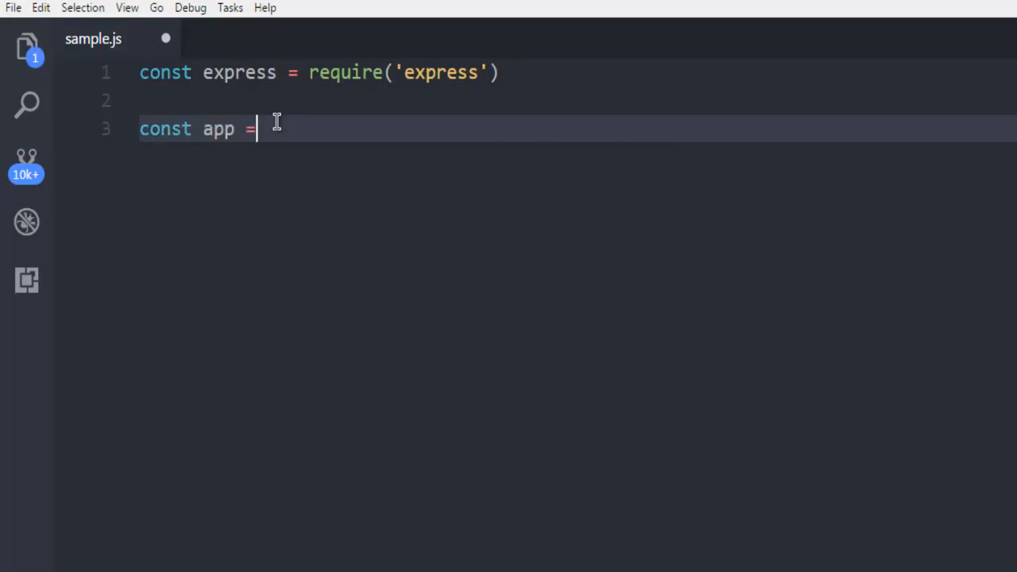
pyautogui.write('express(')
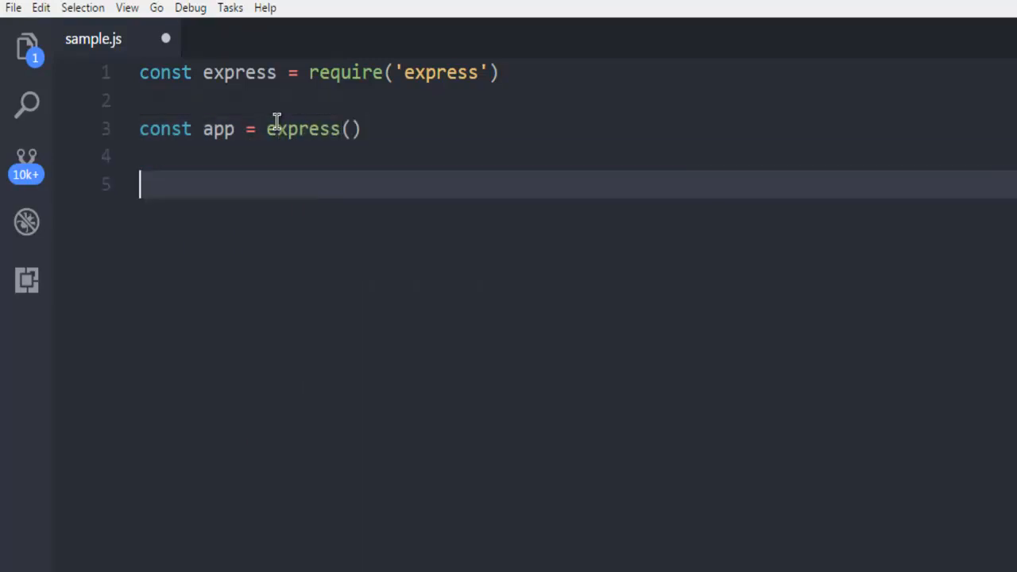
# Start the root route handler app.get('/', (req,res) => on line 5.
pyautogui.press('ctrl+s')
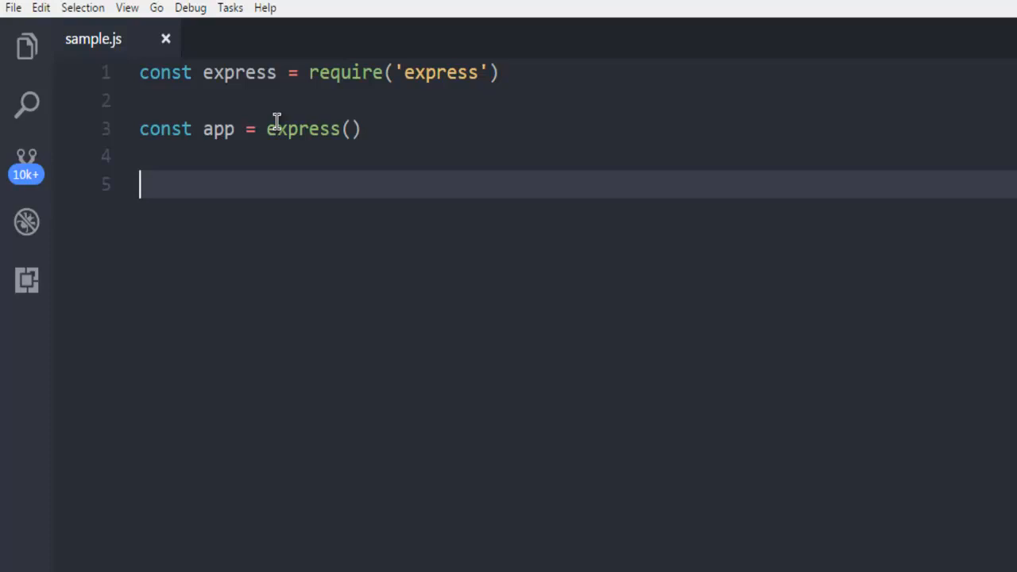
pyautogui.write('app')
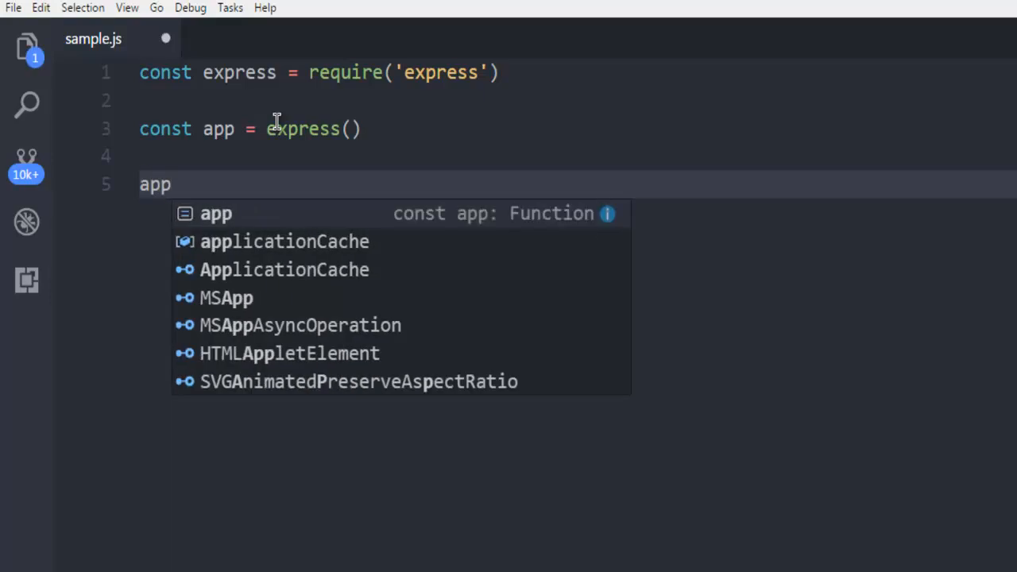
pyautogui.write('.get')
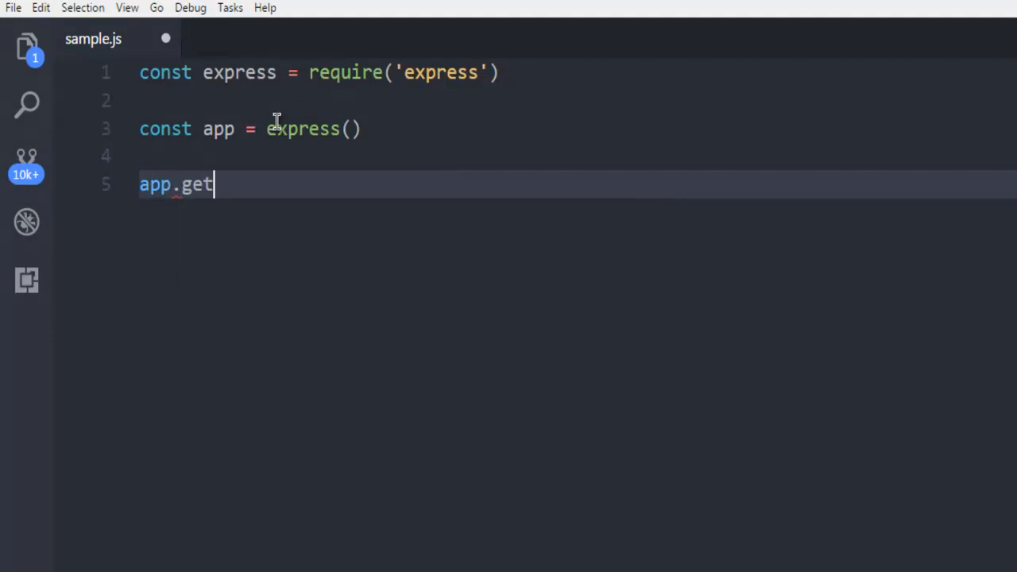
pyautogui.write('(')
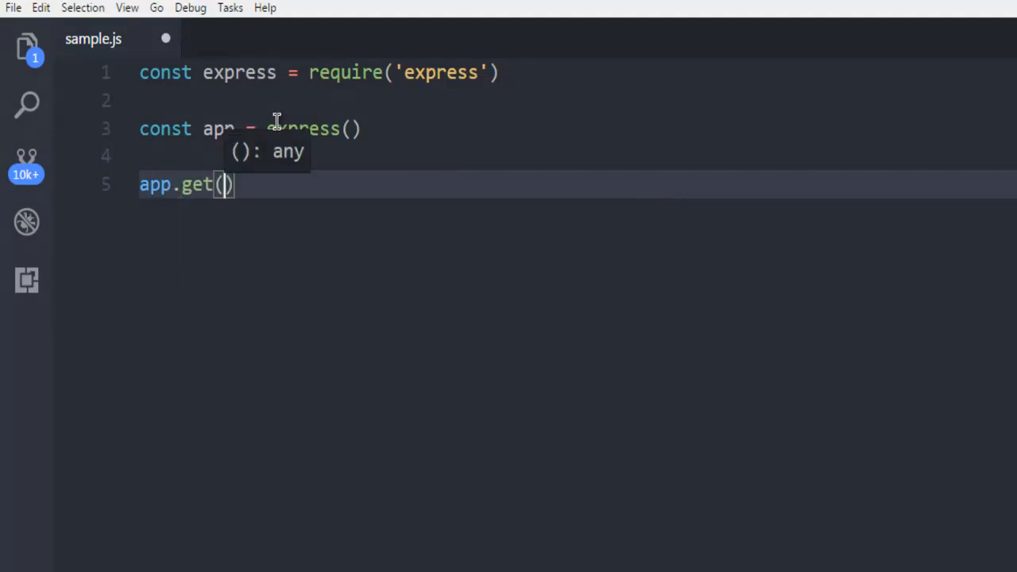
pyautogui.write("'")
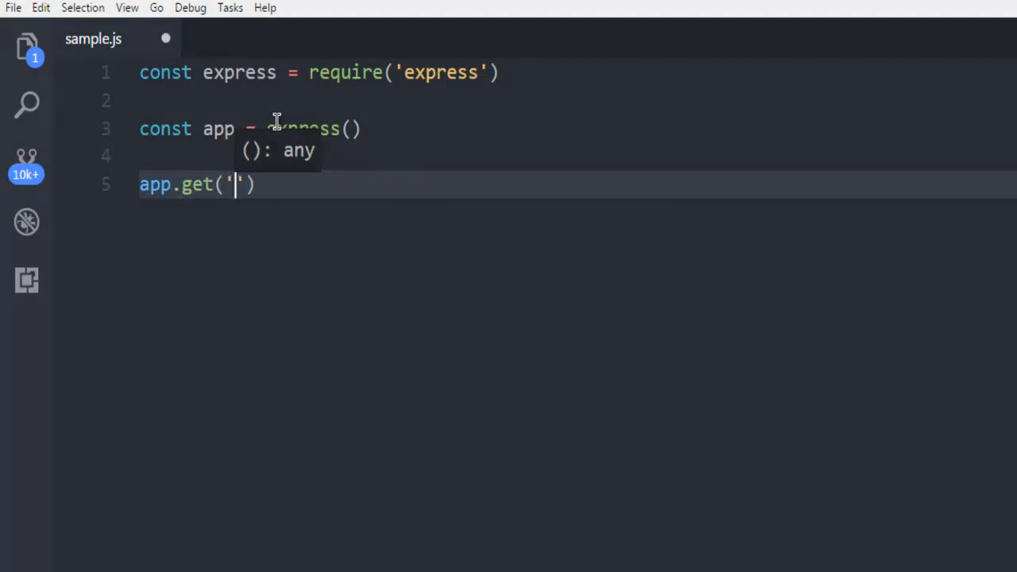
pyautogui.write('/')
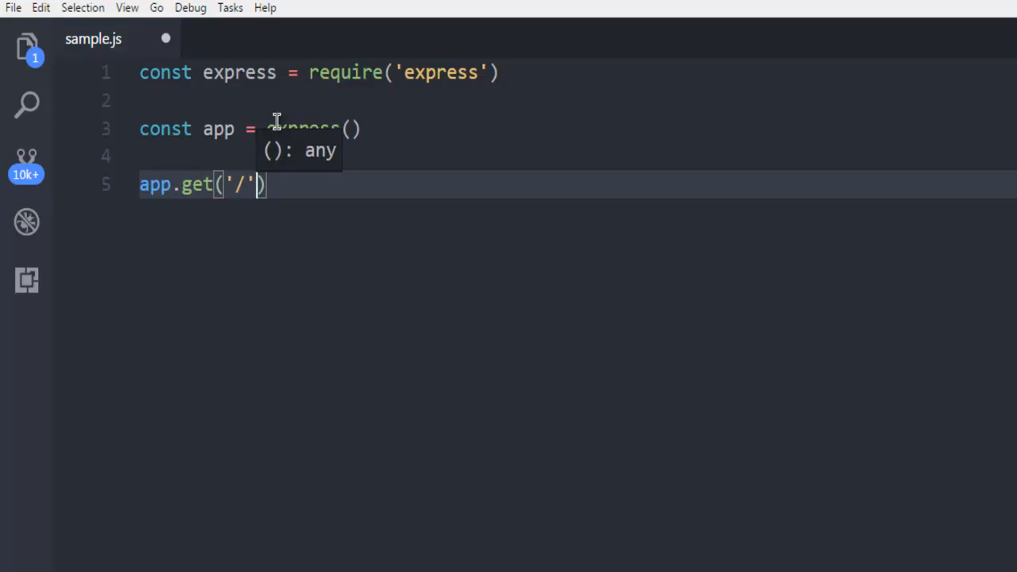
pyautogui.write(',')
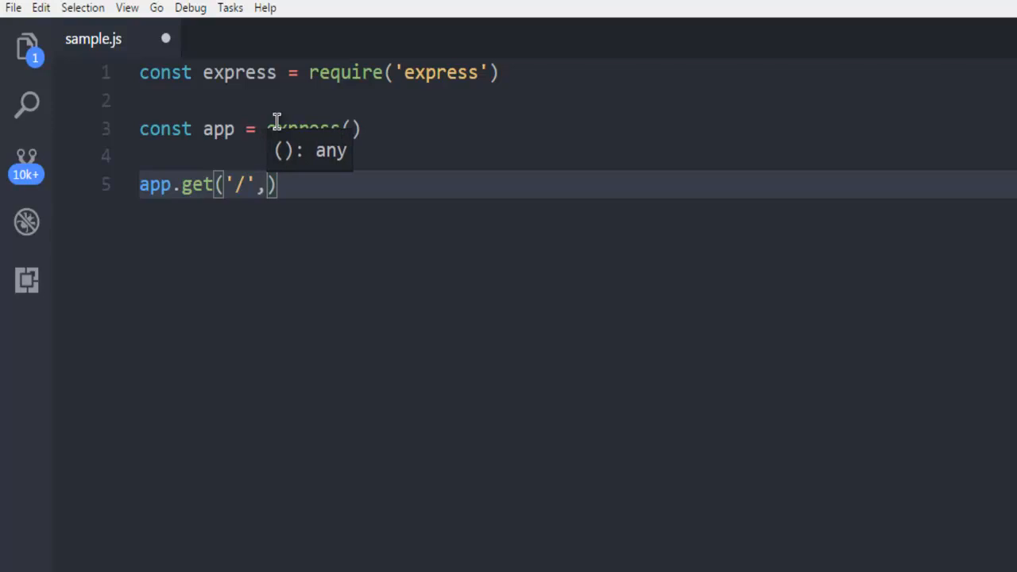
pyautogui.write('(re')
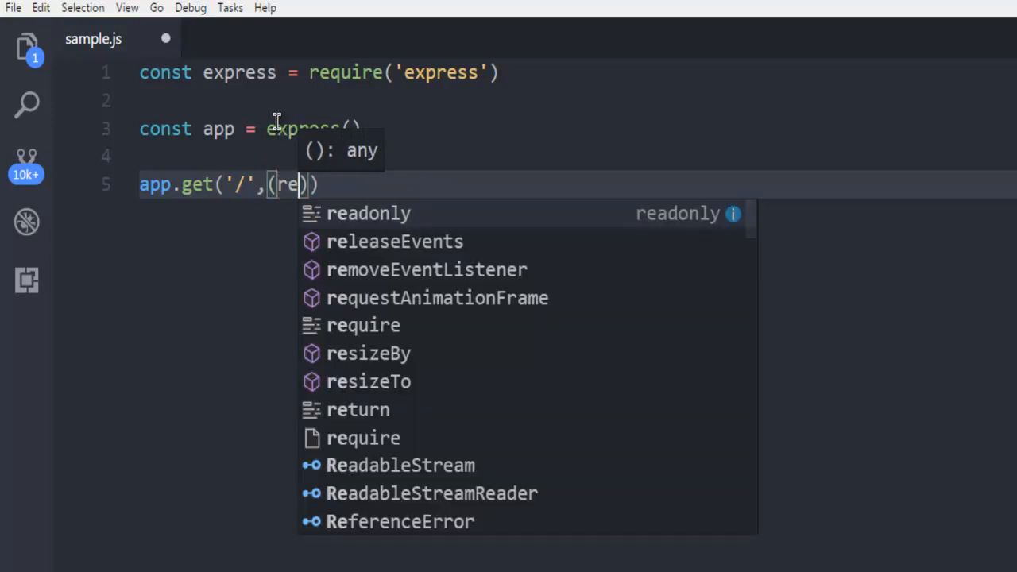
pyautogui.write(',res')
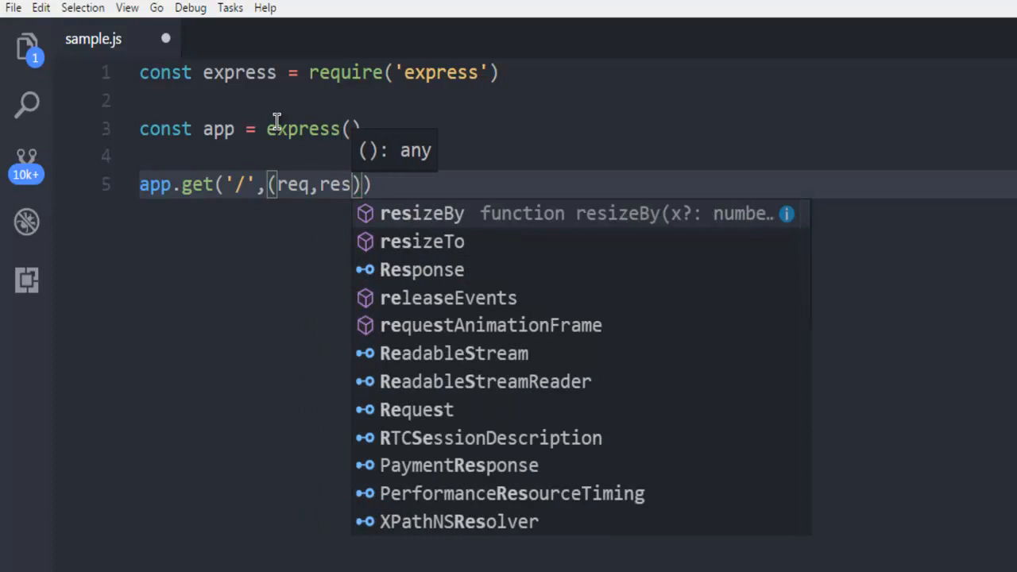
pyautogui.write('=')
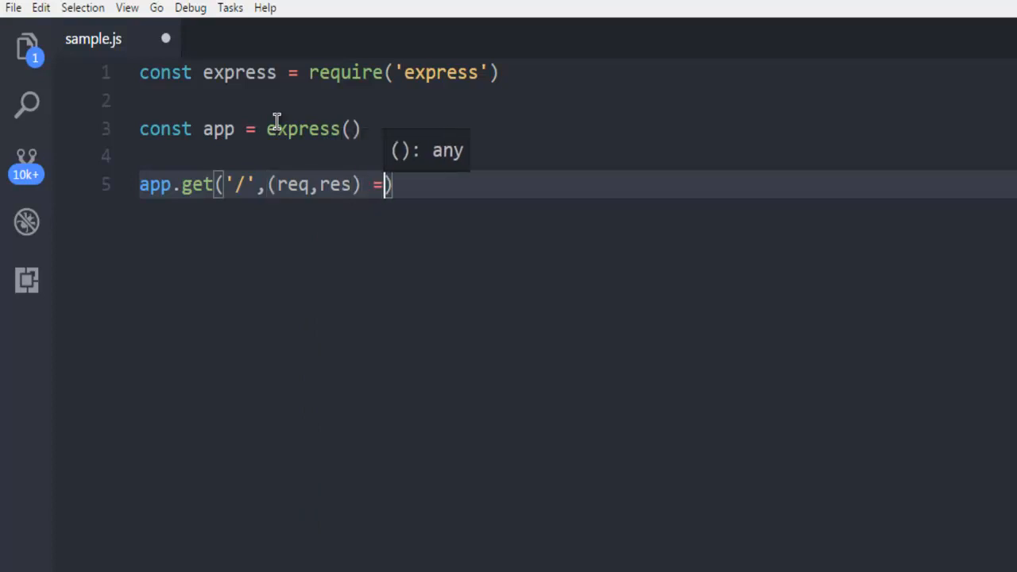
pyautogui.write('>')
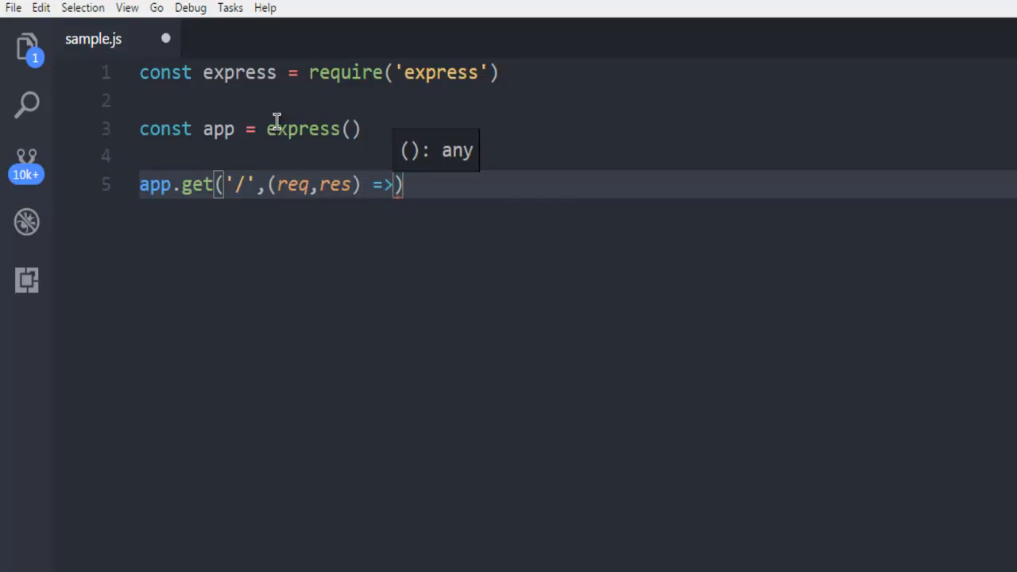
# Complete the handler with res.send('Hello Devnami youtuber users').
pyautogui.write('res.send')
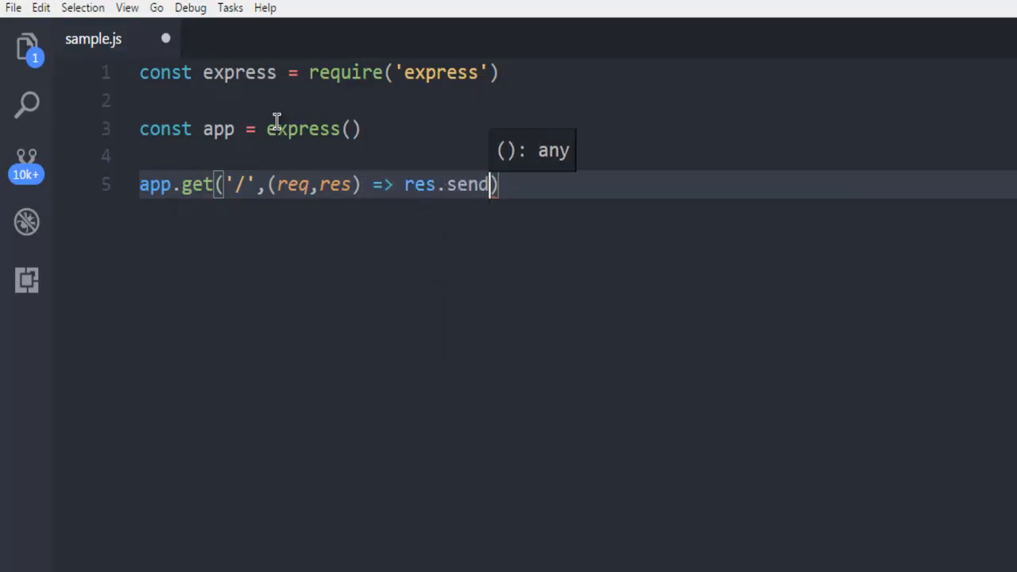
pyautogui.write('(')
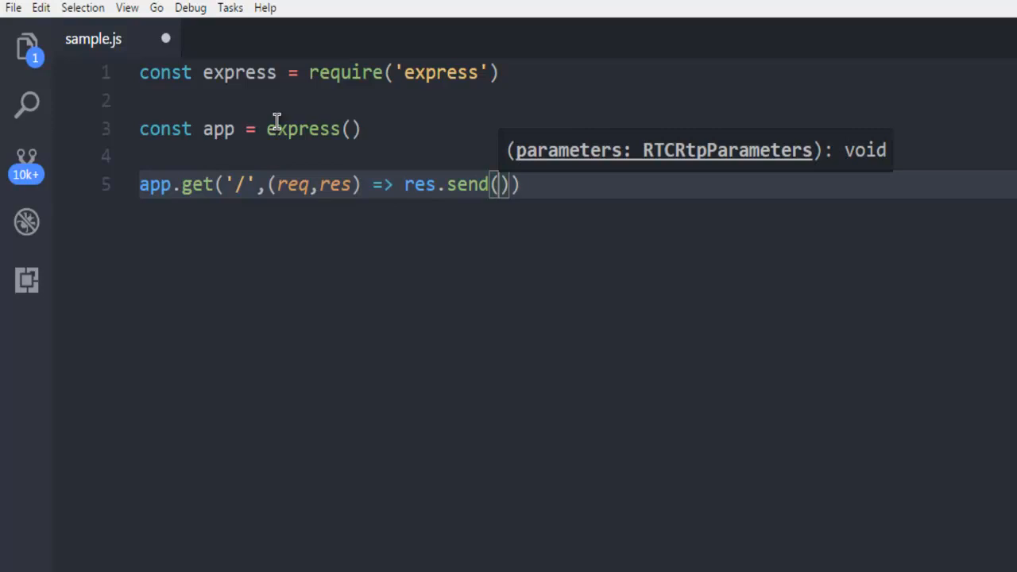
pyautogui.write('Hell')
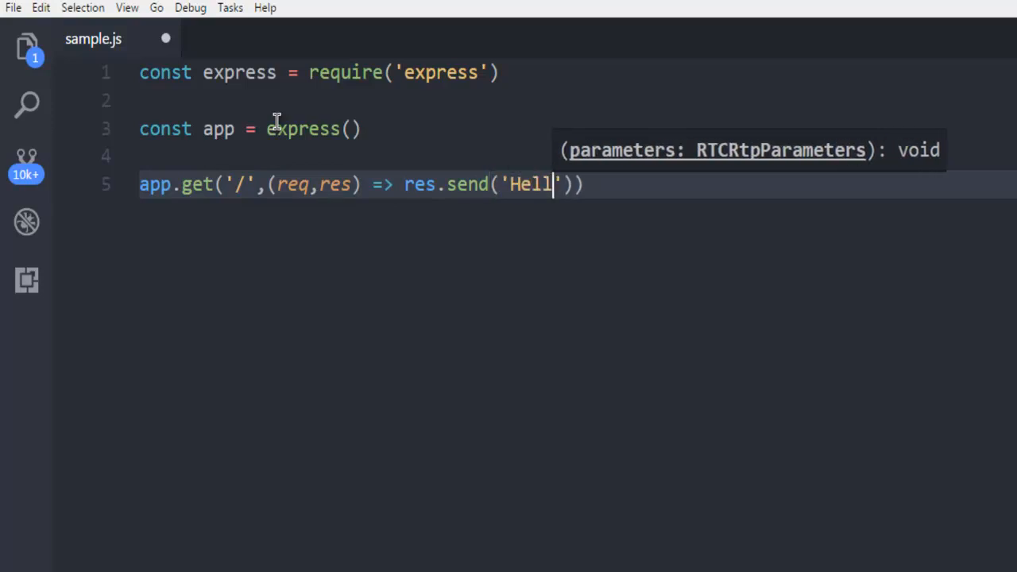
pyautogui.write('o Devnami')
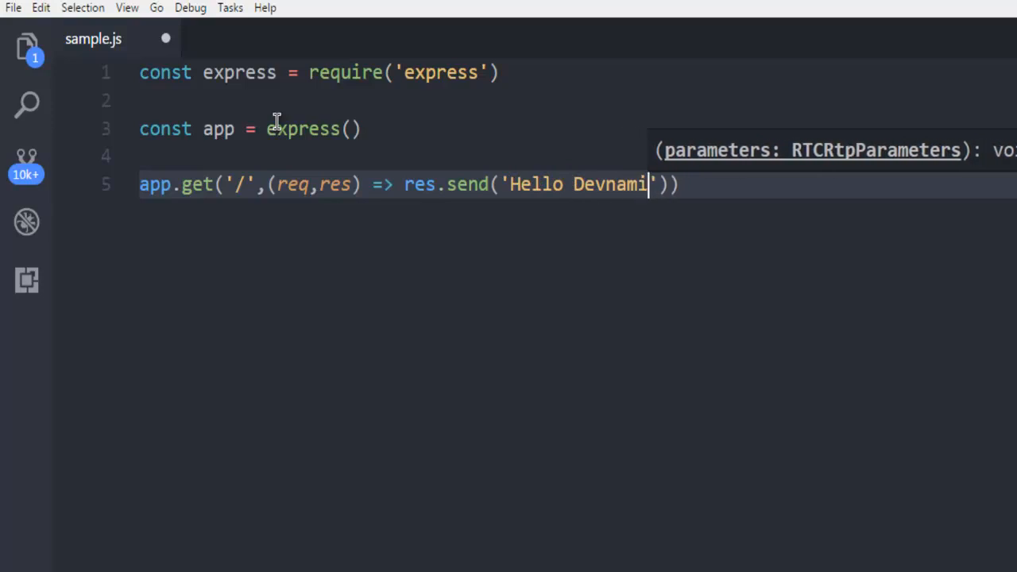
pyautogui.write('youtuber users')
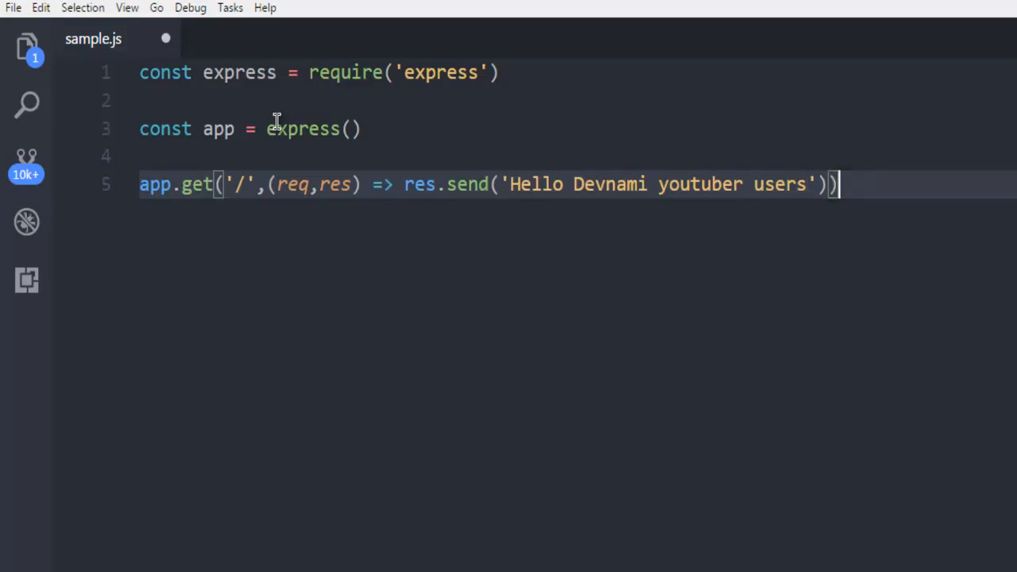
# Add app.listen(3000, () => on a new line below the route.
pyautogui.press('Enter')
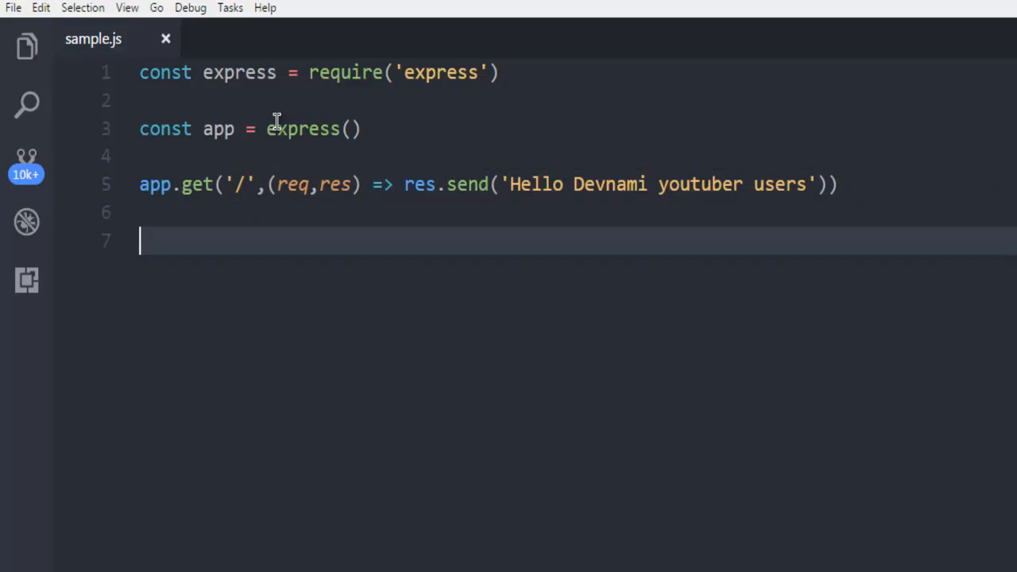
pyautogui.write('app.listen')
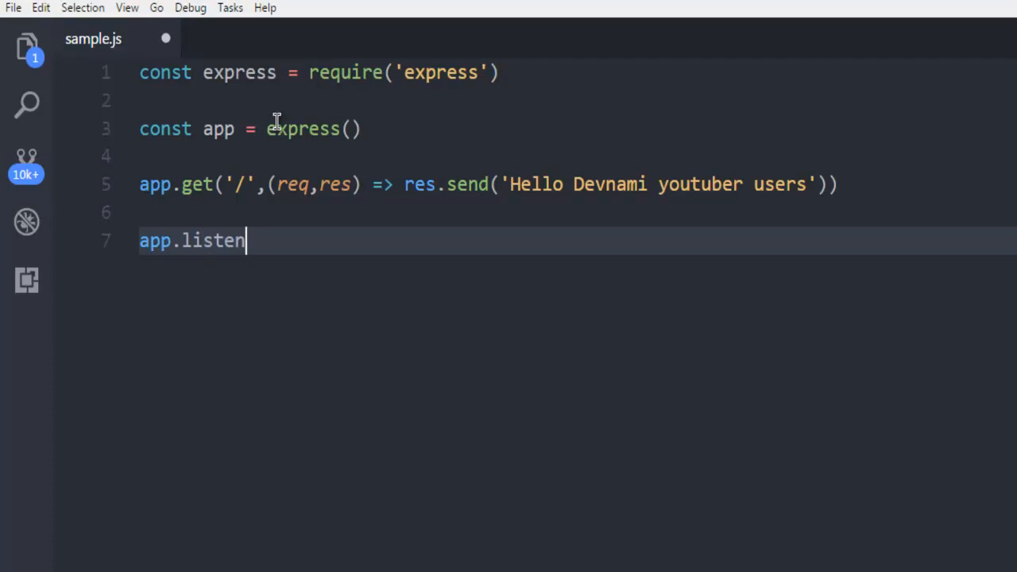
pyautogui.write('(300')
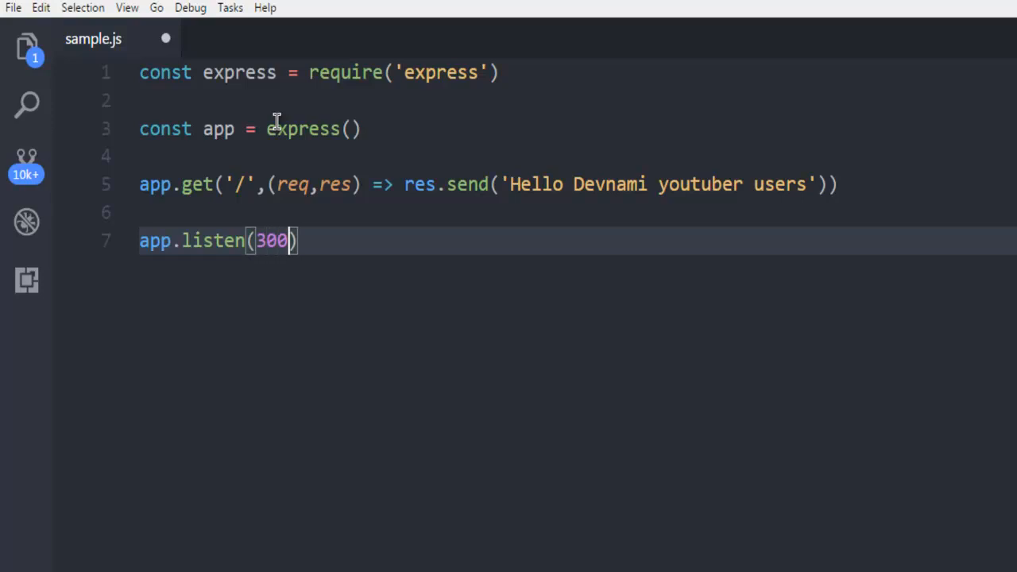
pyautogui.write('0,')
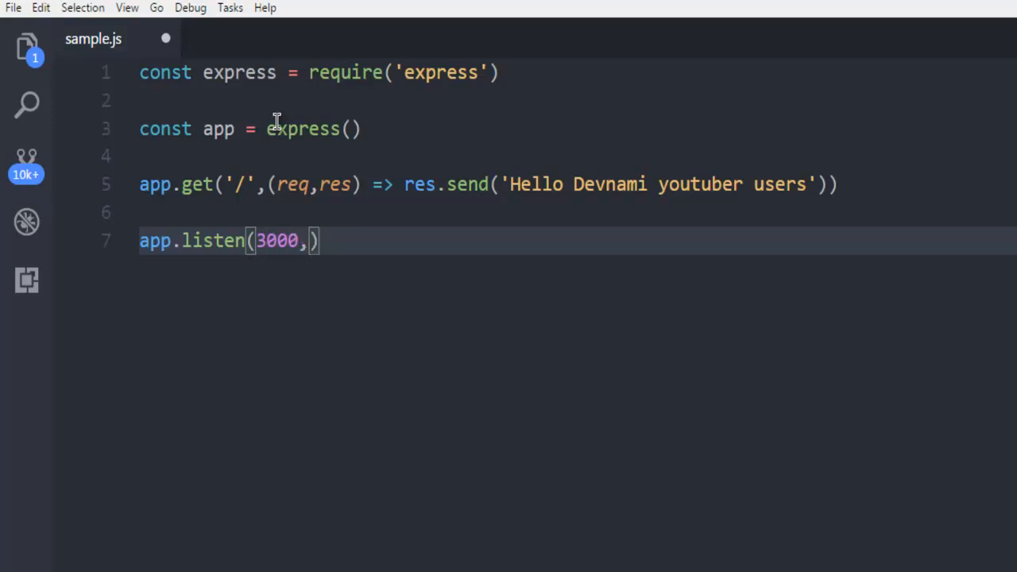
pyautogui.write('()')
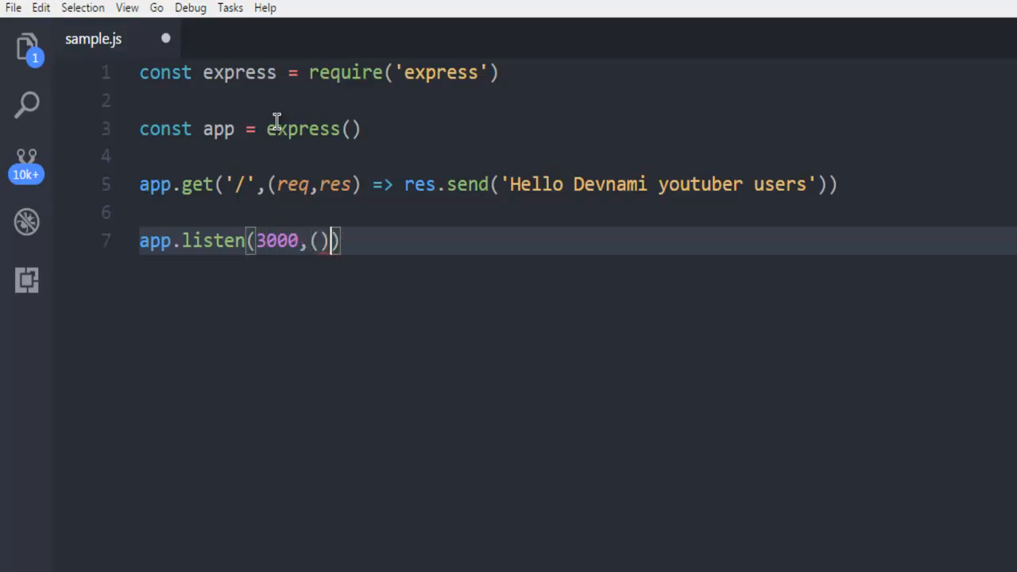
pyautogui.write('=>')
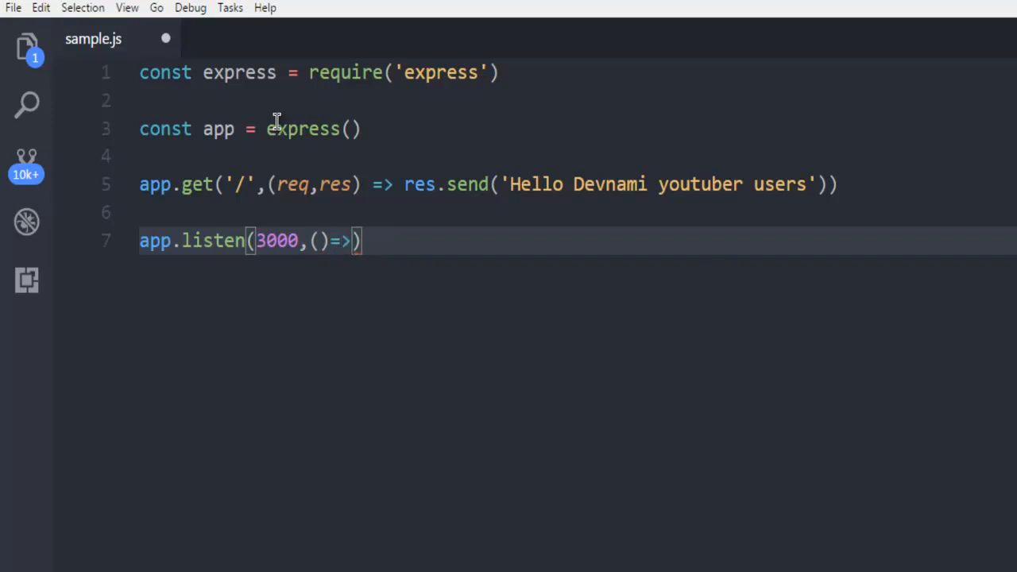
# Finish the callback with console.log('be calm, express is running!').
pyautogui.write('console.log(')
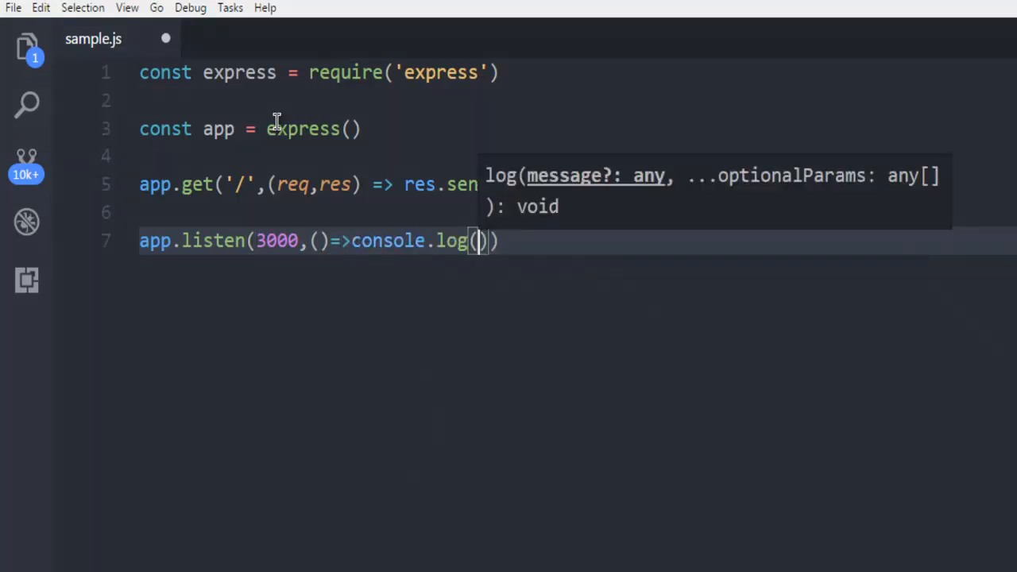
pyautogui.write("''")
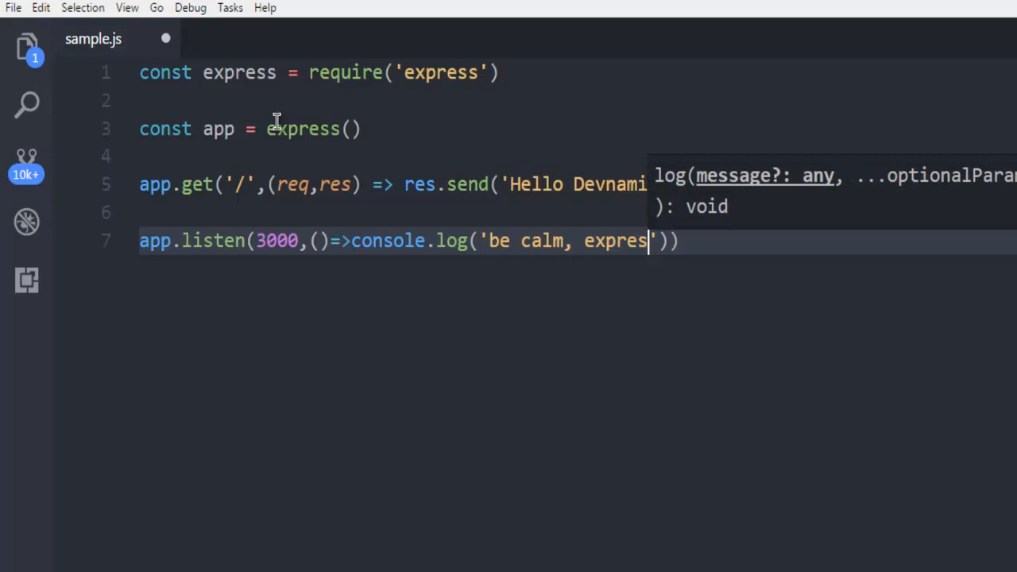
pyautogui.write('is running!')
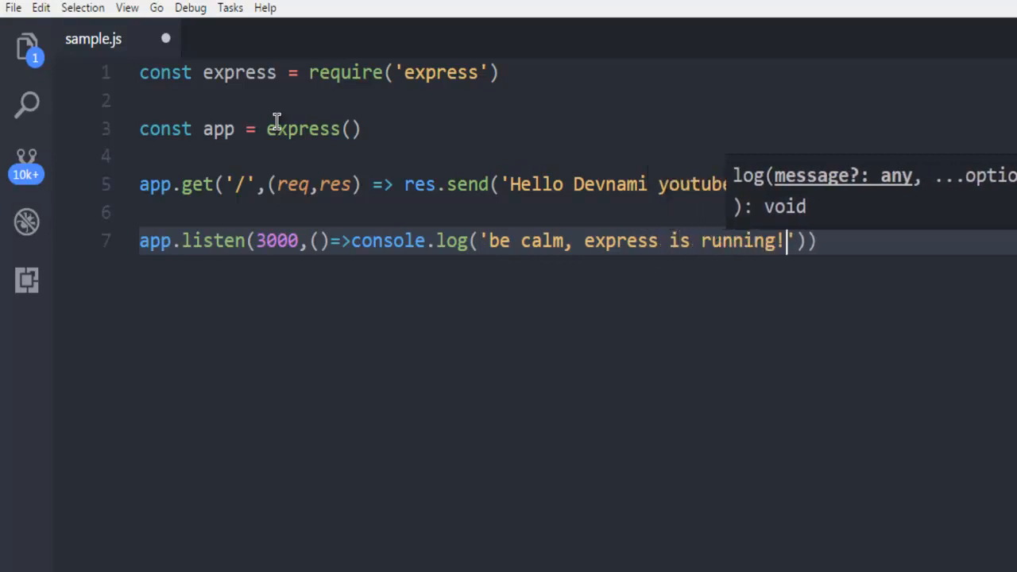
pyautogui.moveTo(870, 244)
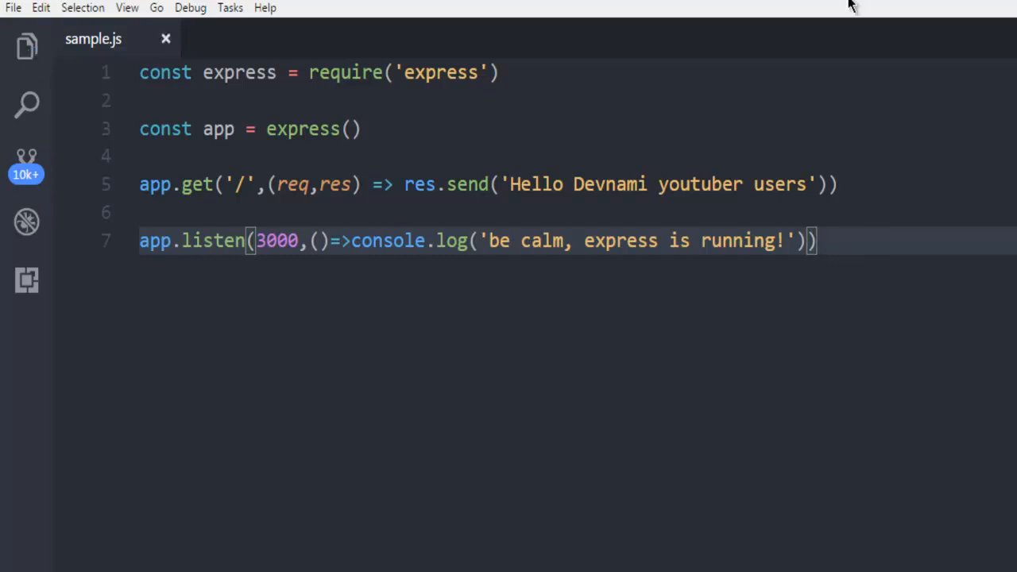
pyautogui.moveTo(696, 375)
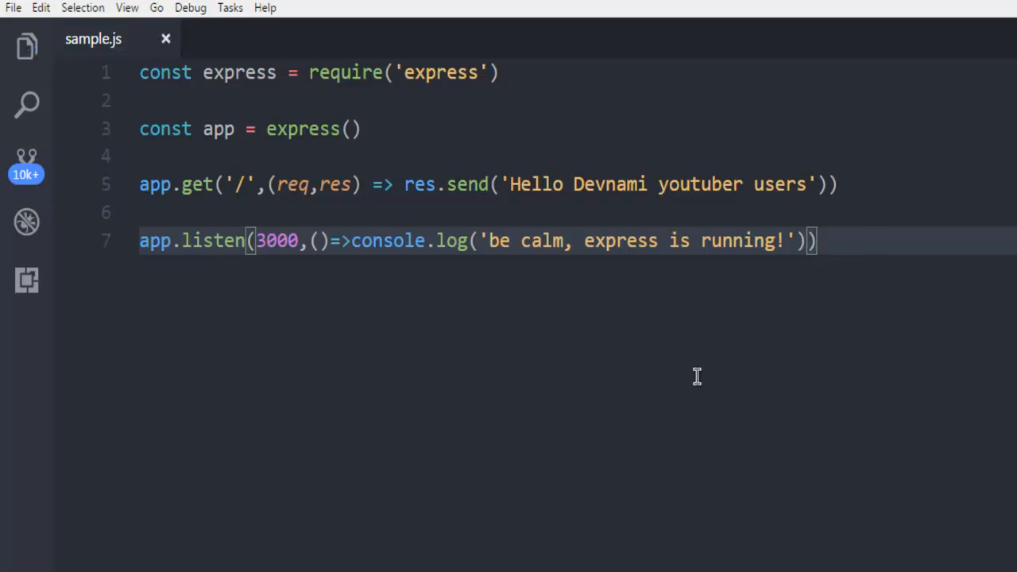
# Run node sample.js in the integrated terminal so it reports express is running.
pyautogui.click(127, 8)
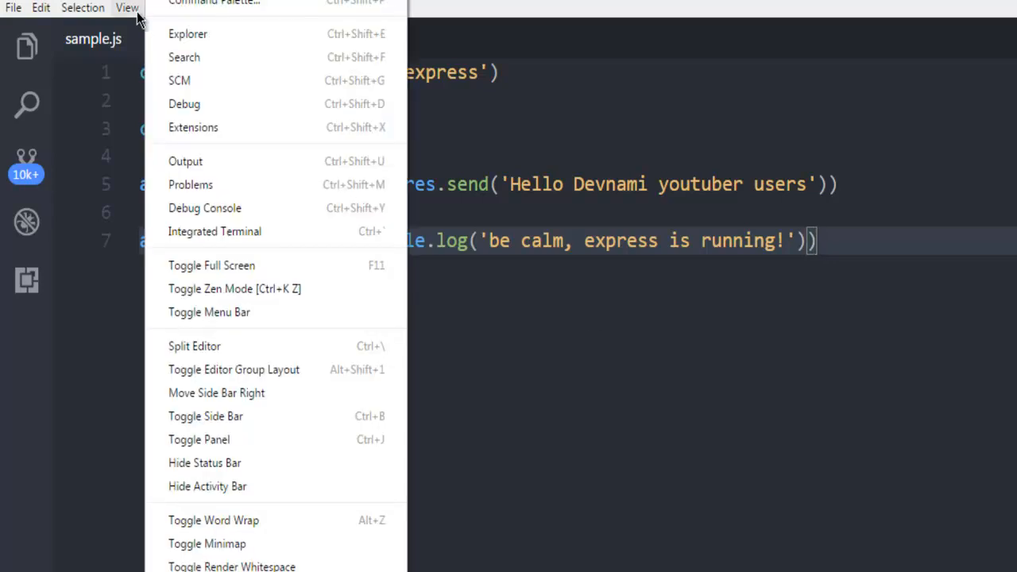
pyautogui.click(214, 232)
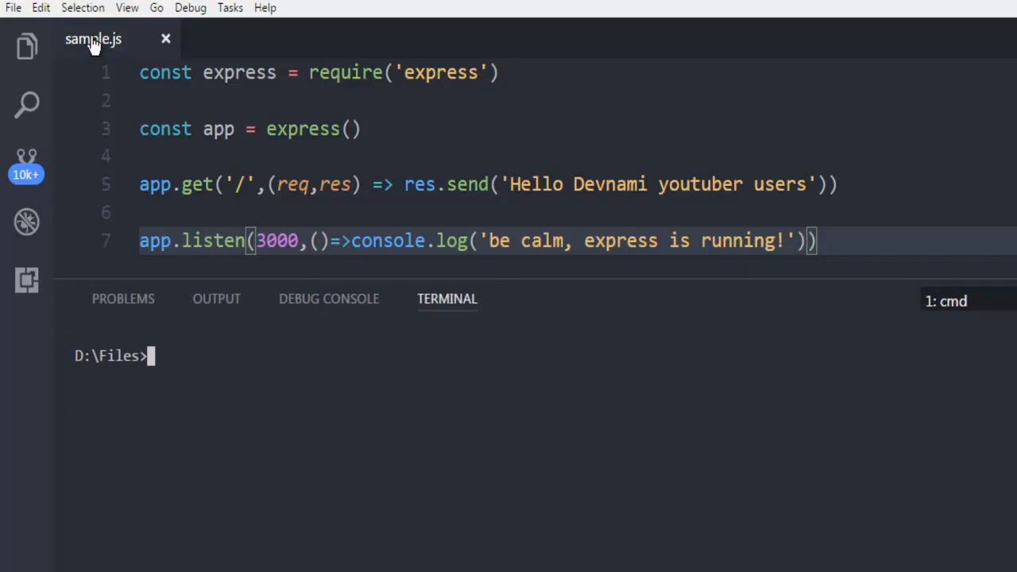
pyautogui.moveTo(325, 375)
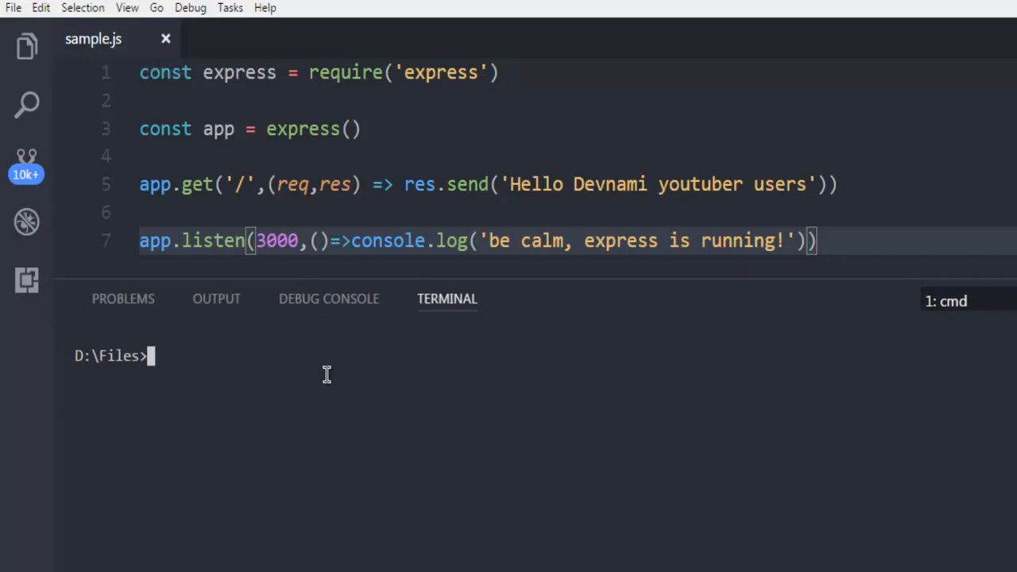
pyautogui.write('node sample.js')
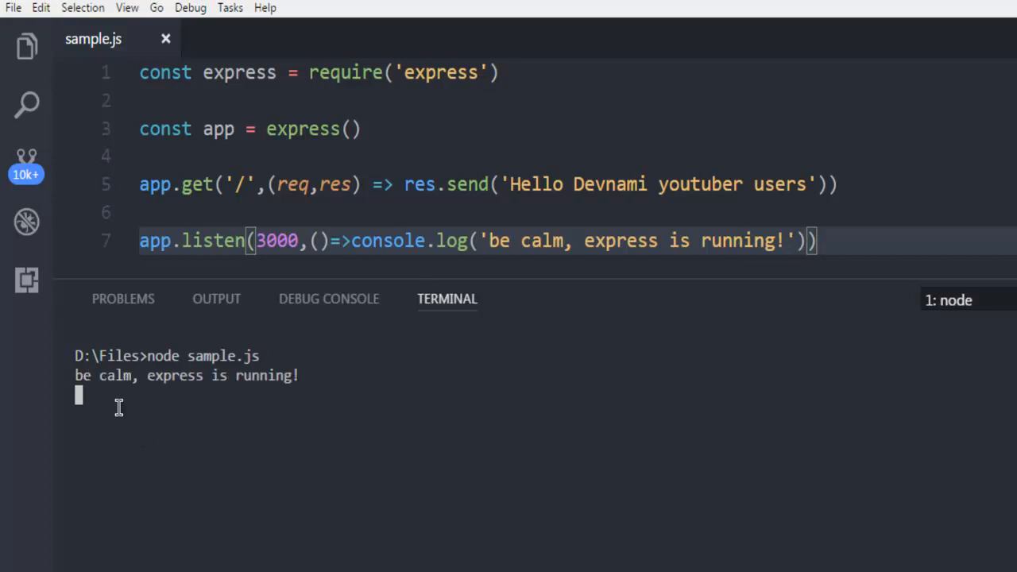
pyautogui.moveTo(548, 242)
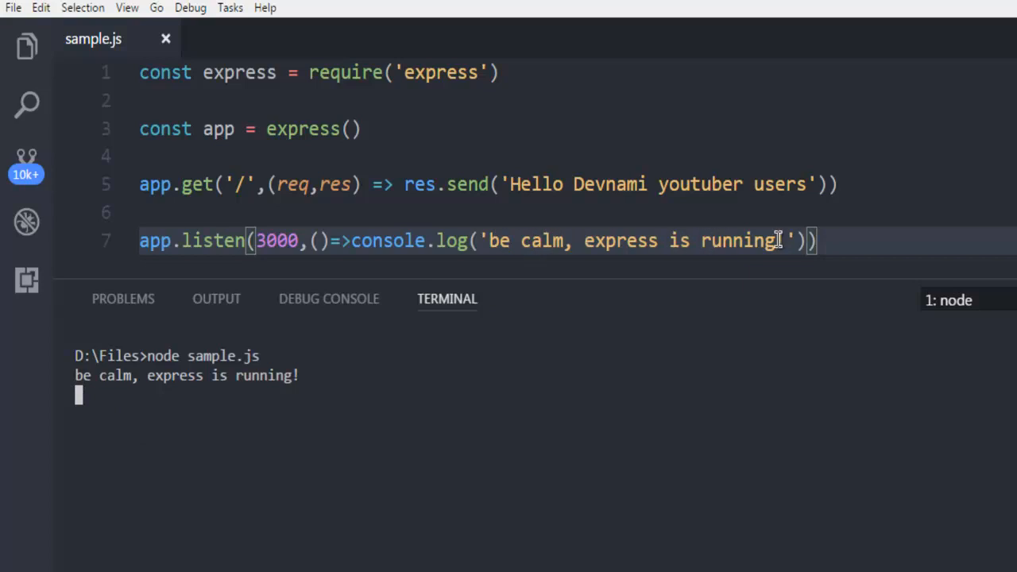
pyautogui.moveTo(777, 240)
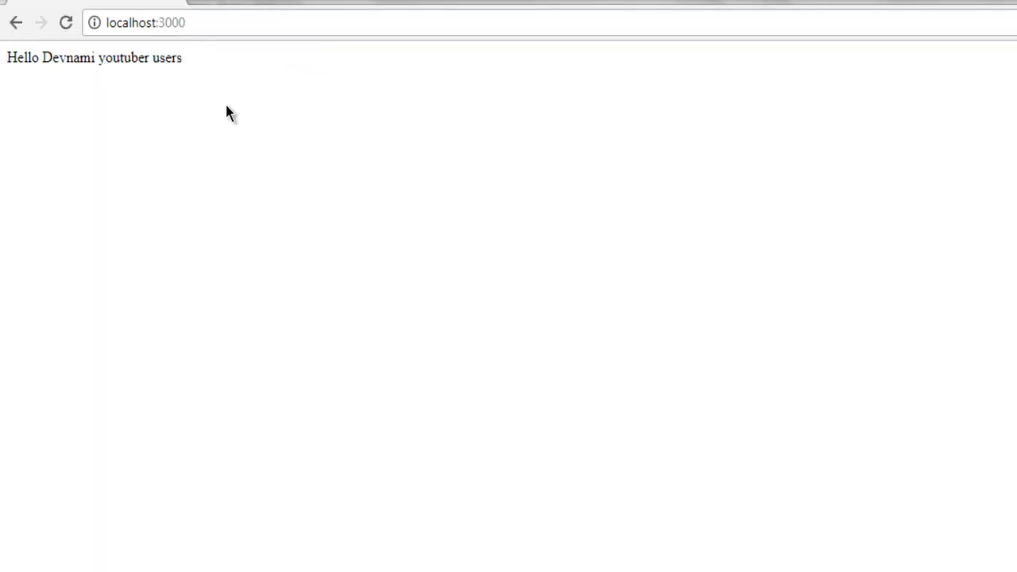
pyautogui.moveTo(16, 72)
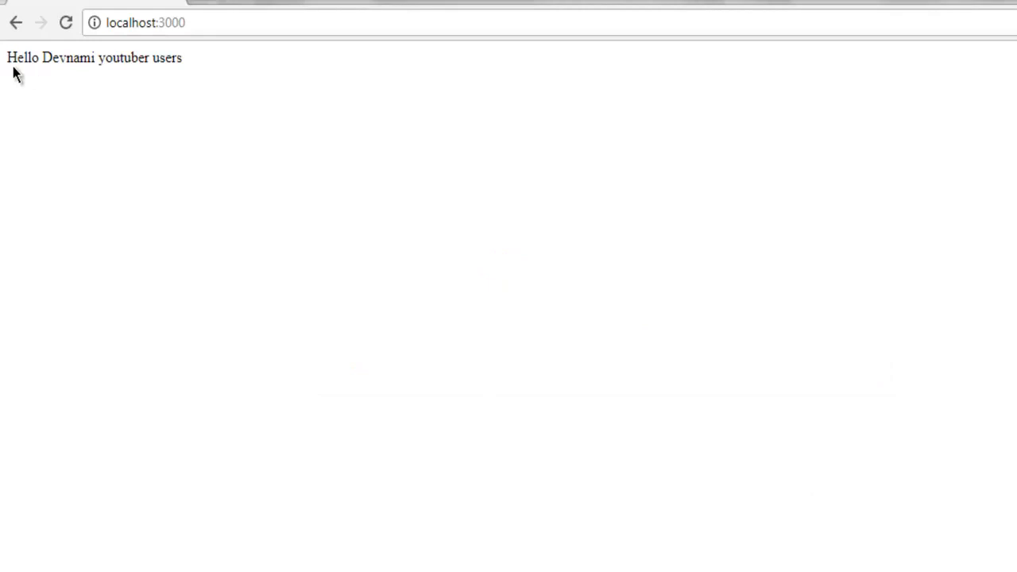
pyautogui.moveTo(210, 79)
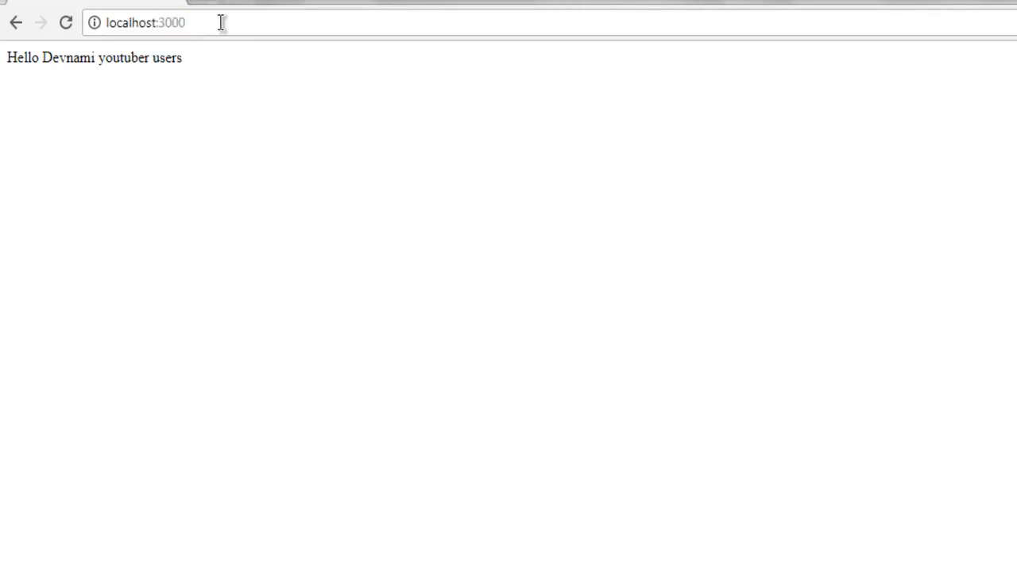
pyautogui.click(159, 22)
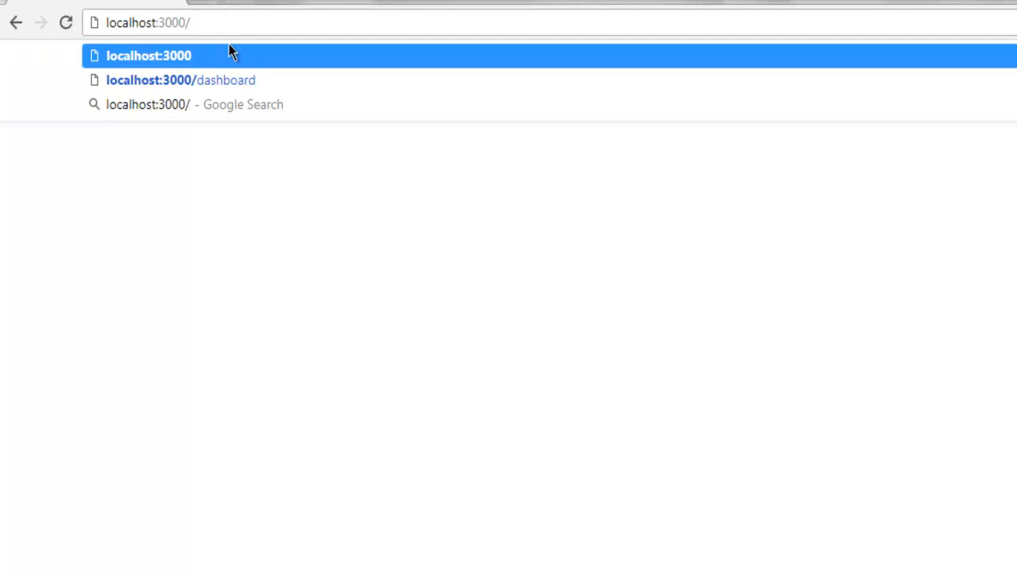
pyautogui.moveTo(220, 140)
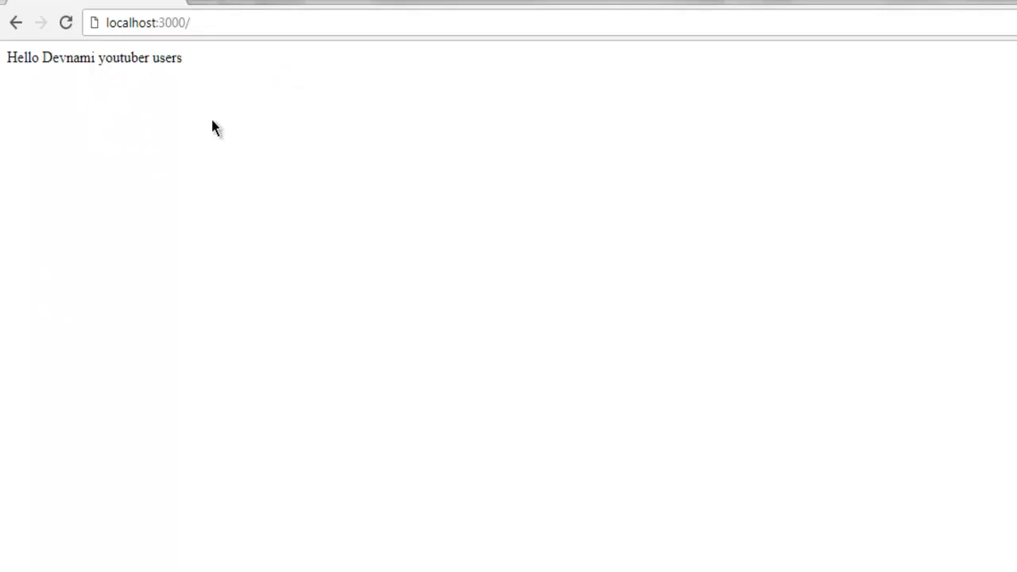
pyautogui.moveTo(187, 70)
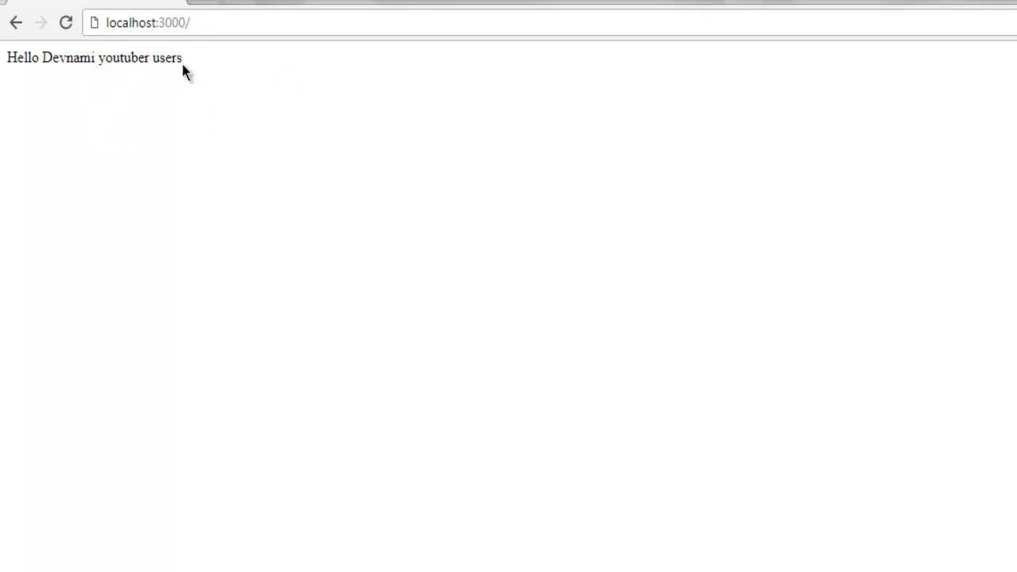
pyautogui.moveTo(219, 65)
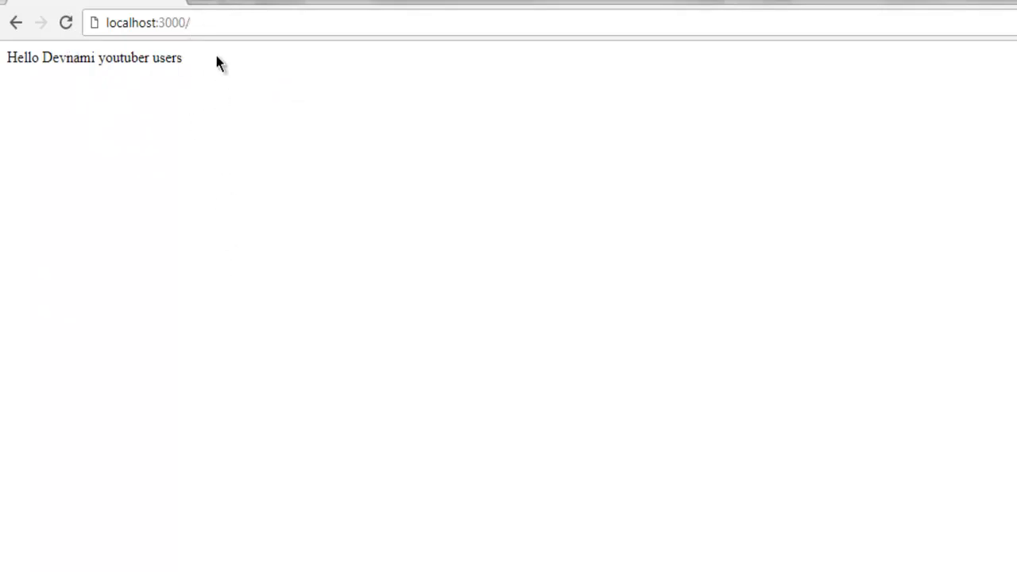
pyautogui.moveTo(232, 347)
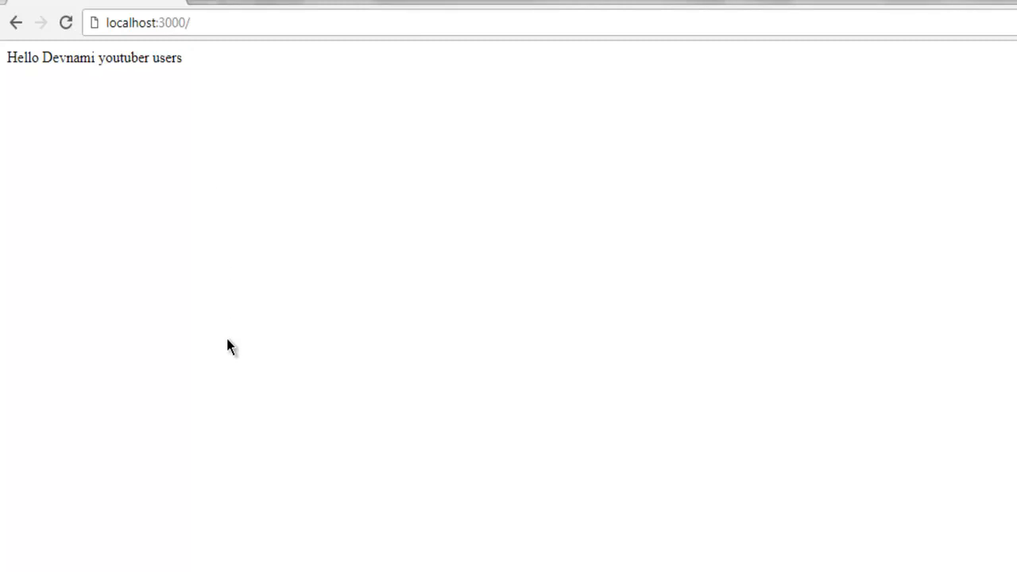
pyautogui.moveTo(278, 262)
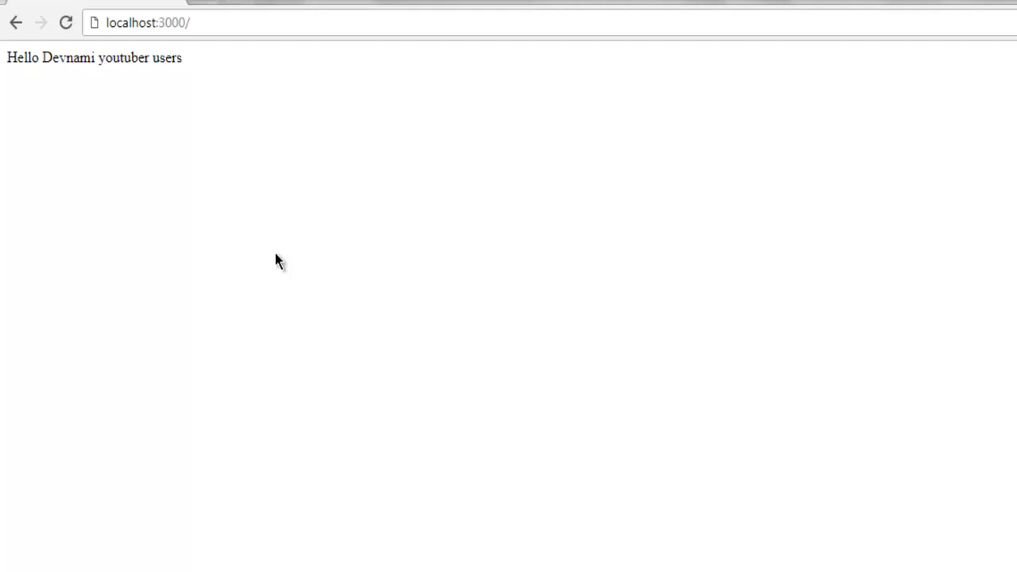
pyautogui.moveTo(257, 209)
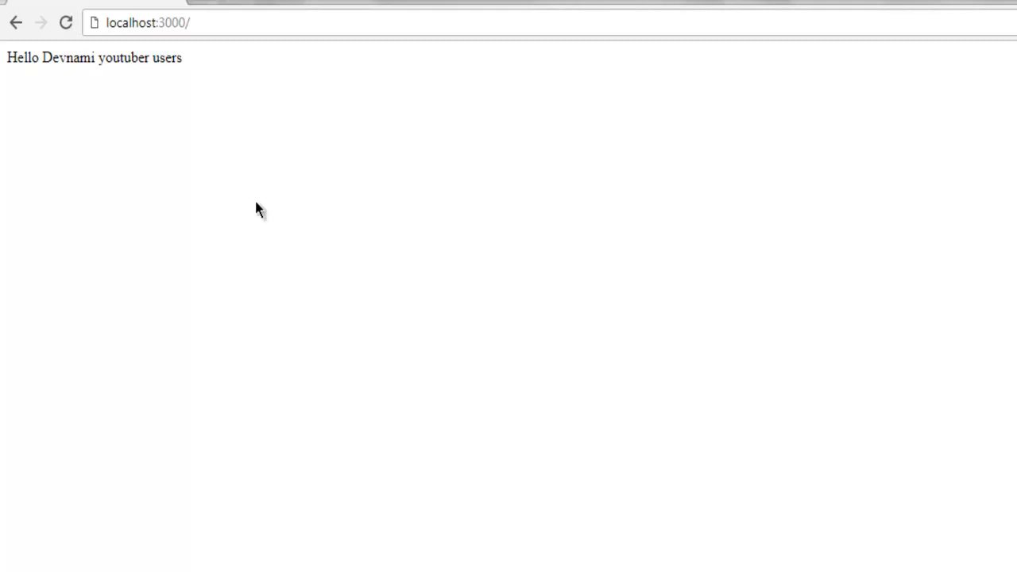
pyautogui.moveTo(251, 174)
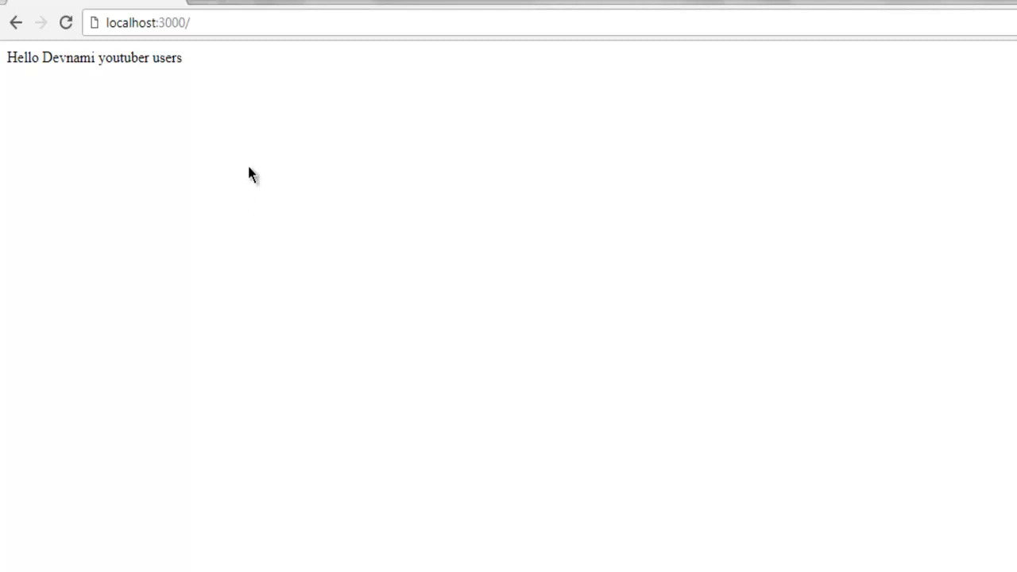